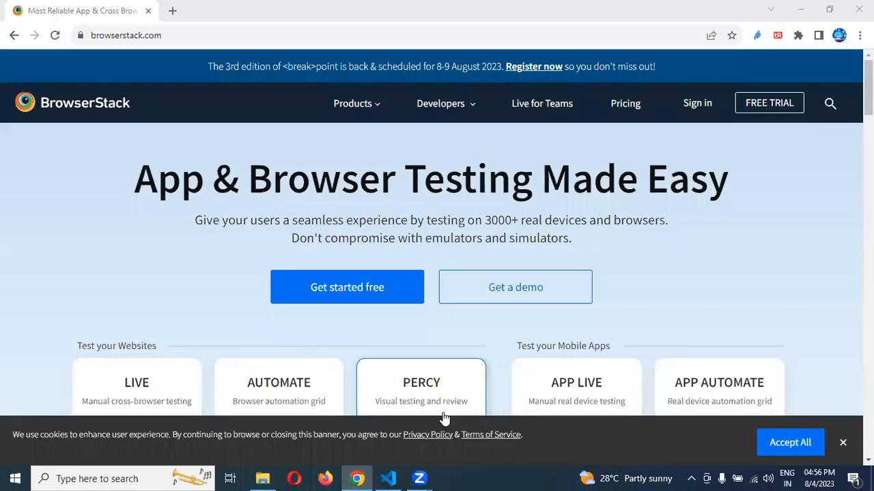
mouse_move(699, 372)
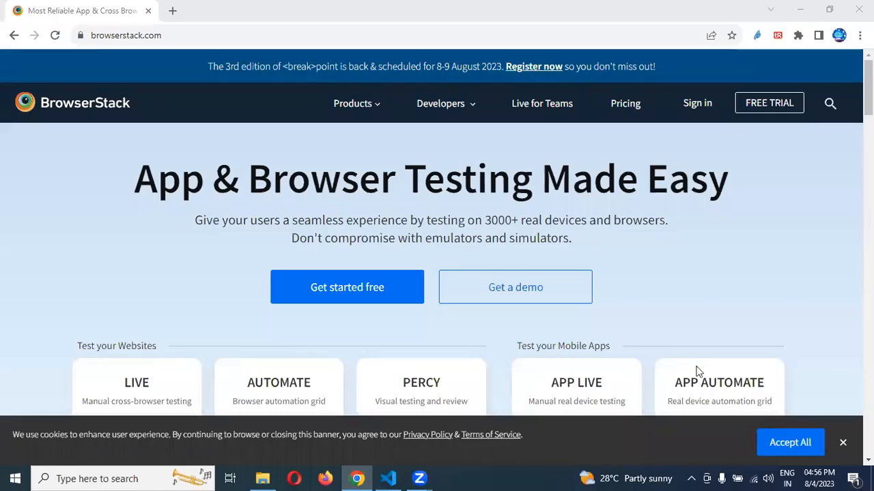
mouse_move(672, 298)
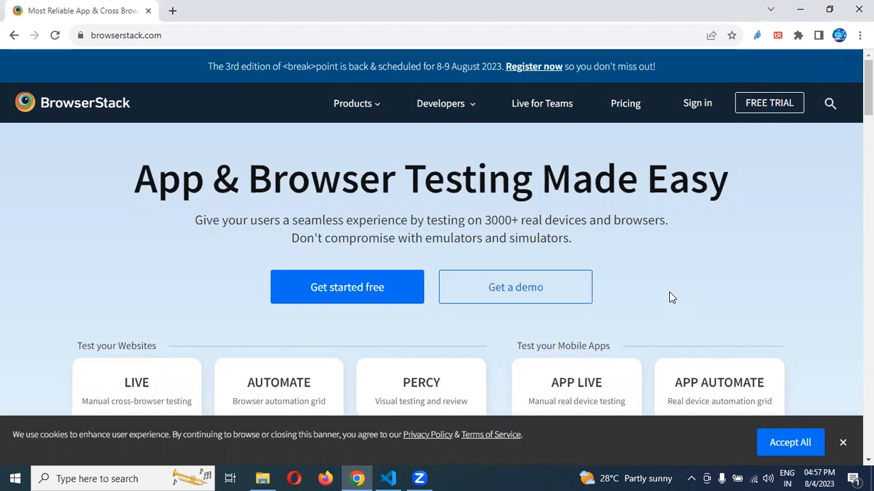
mouse_move(388, 478)
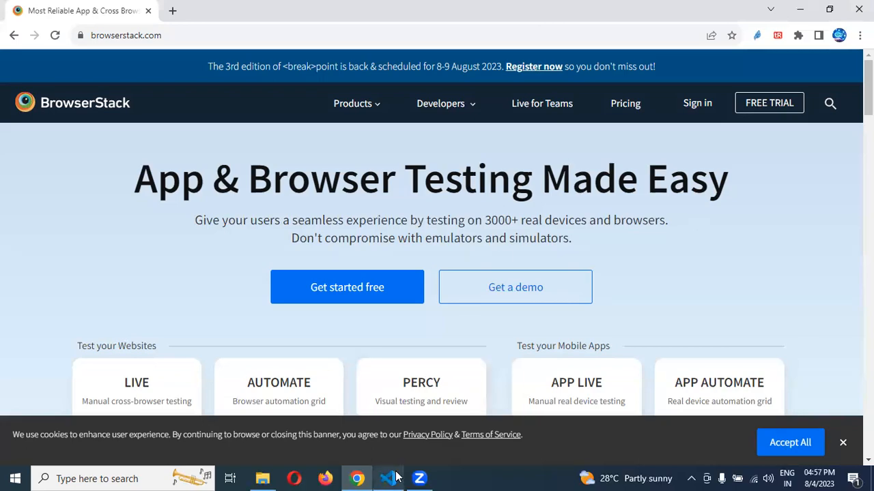
Review the project config in the code editor, then open BrowserStack's products overview
click(388, 478)
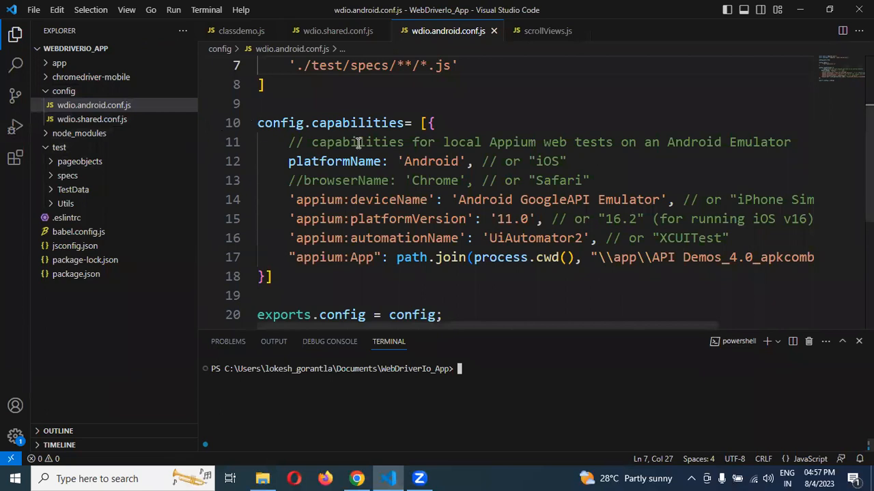
mouse_move(511, 240)
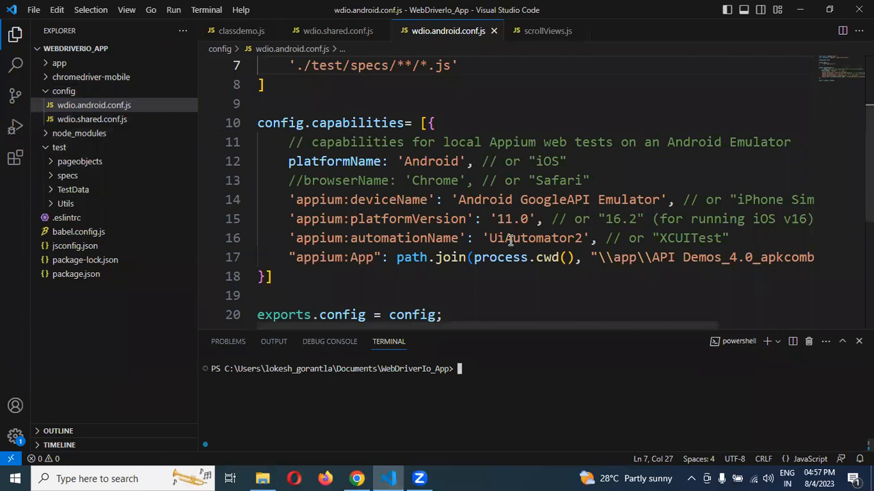
mouse_move(592, 209)
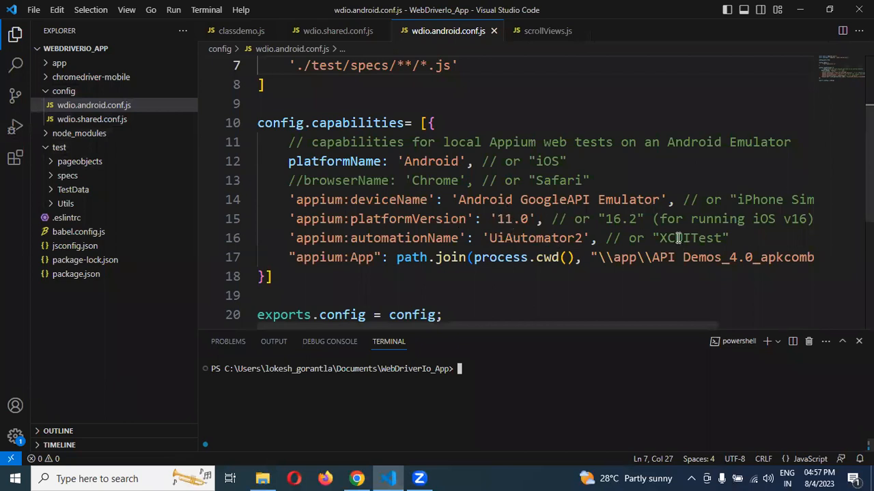
scroll(down, 3)
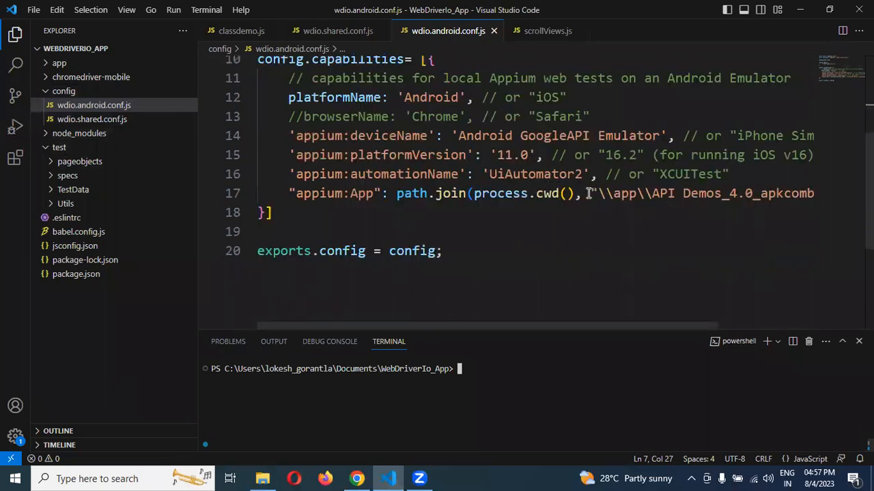
scroll(up, 3)
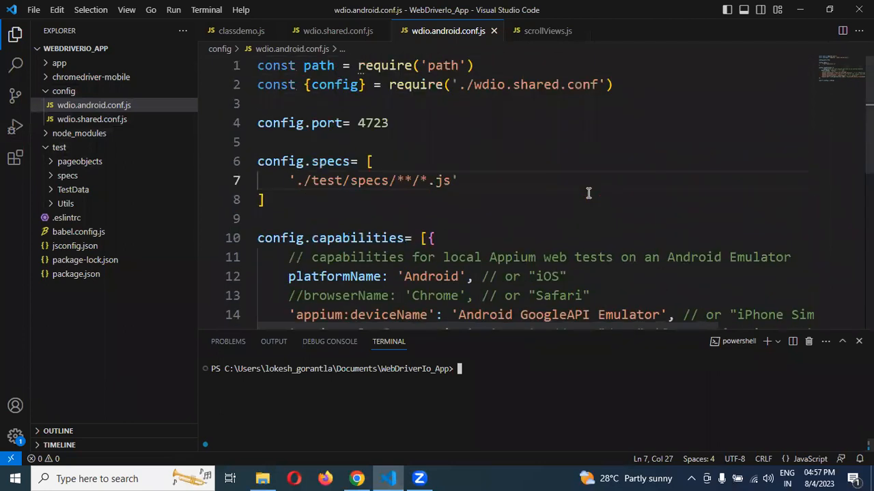
mouse_move(565, 189)
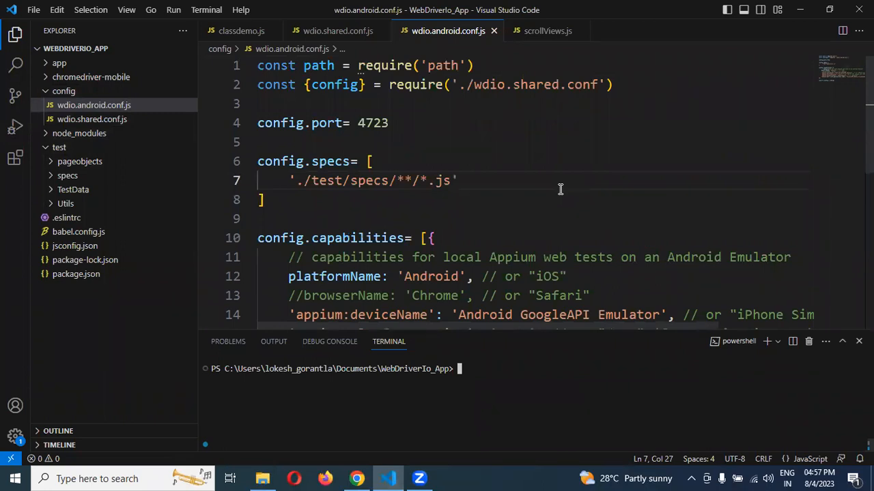
mouse_move(356, 437)
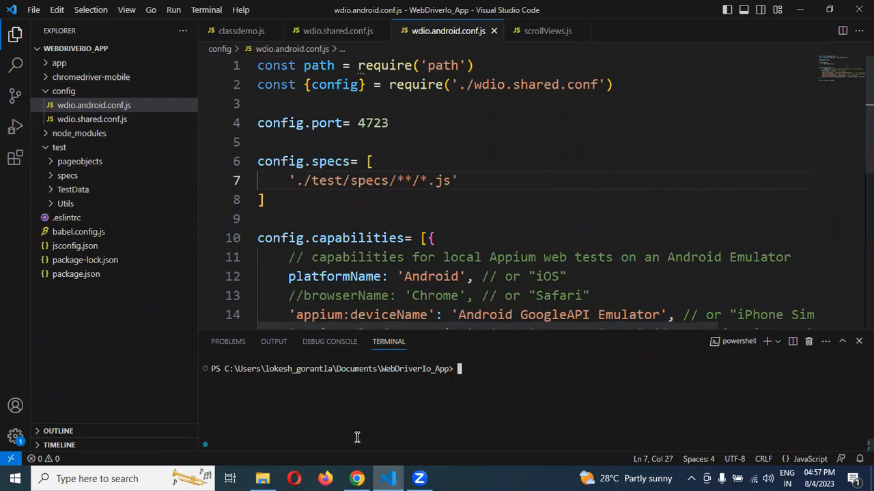
mouse_move(354, 462)
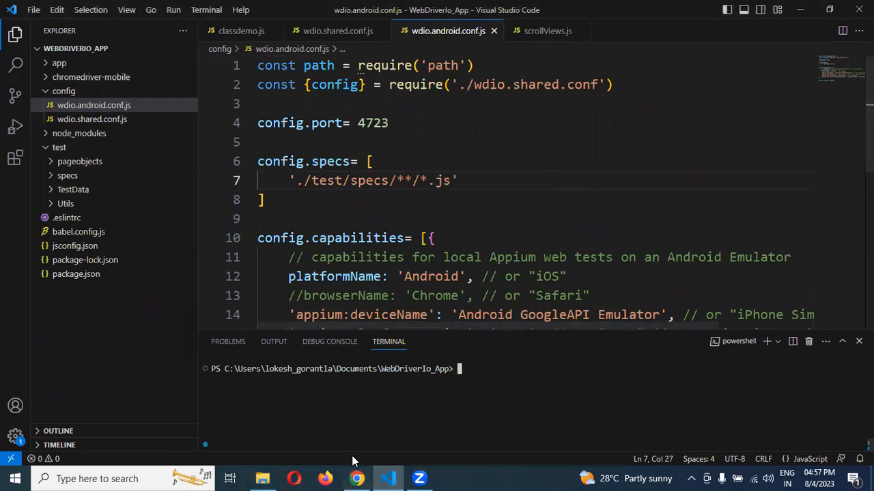
click(357, 479)
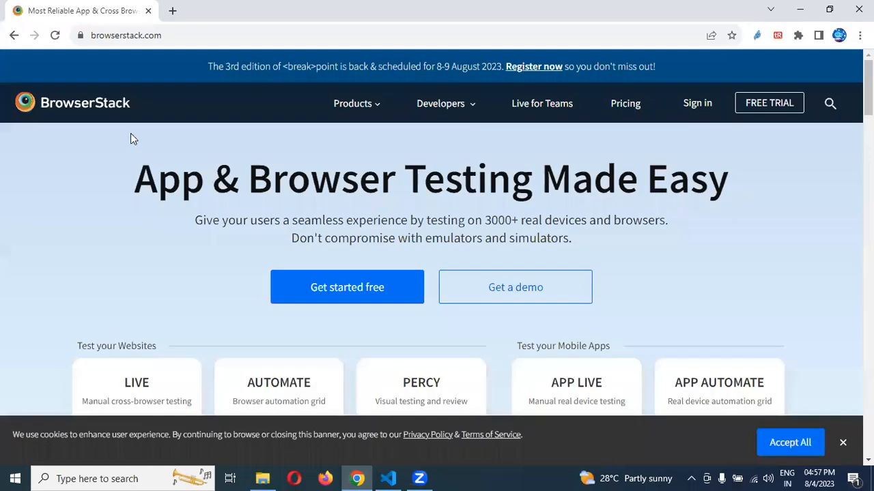
mouse_move(284, 103)
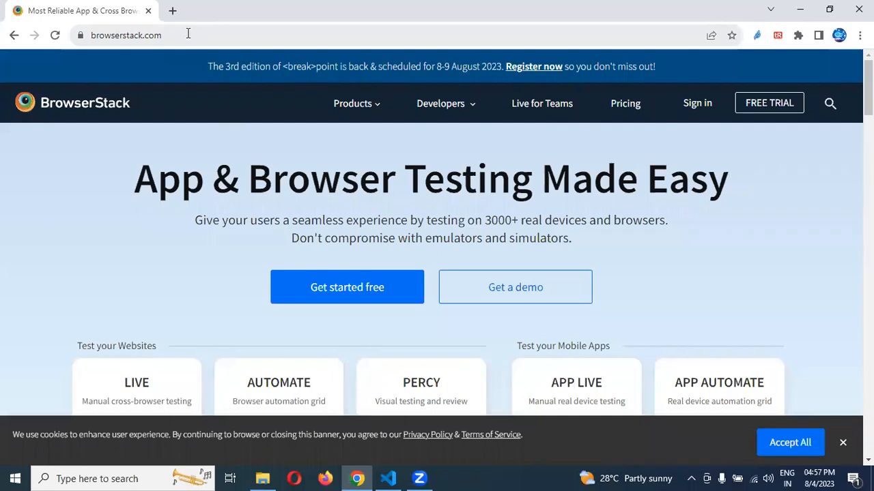
click(352, 104)
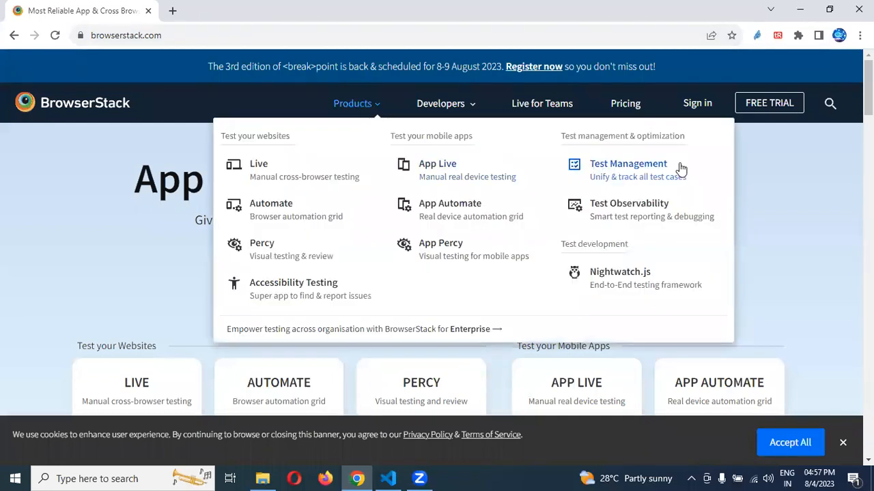
mouse_move(722, 214)
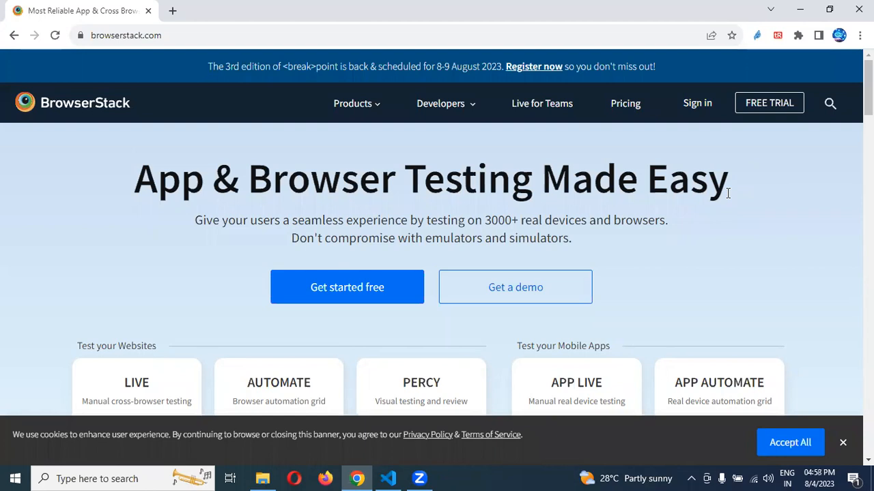
mouse_move(730, 95)
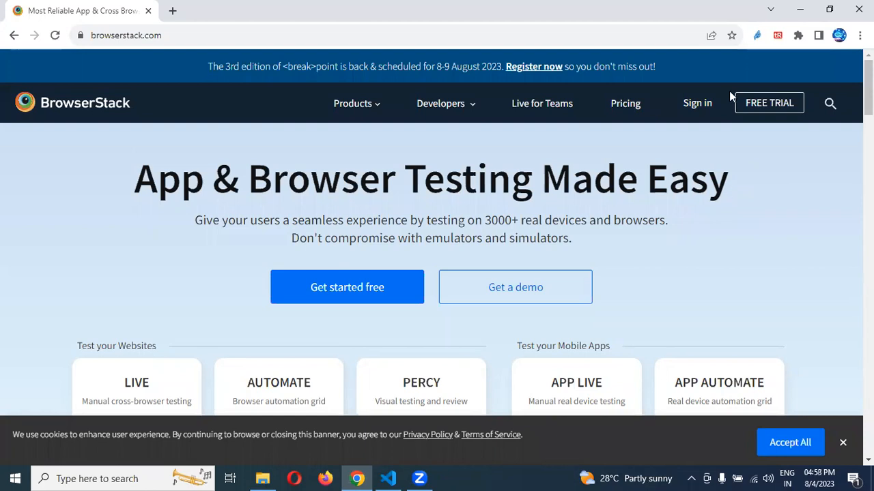
mouse_move(769, 102)
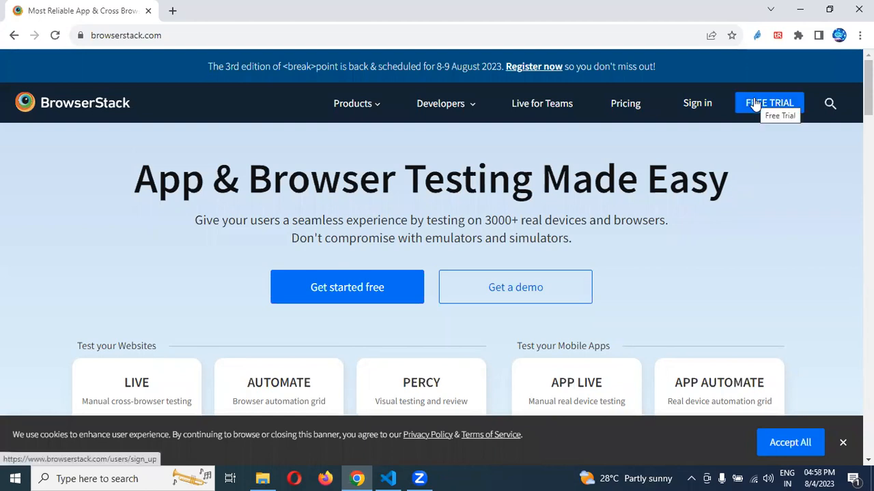
Open the free trial sign-up page and try the business email and password fields
click(769, 103)
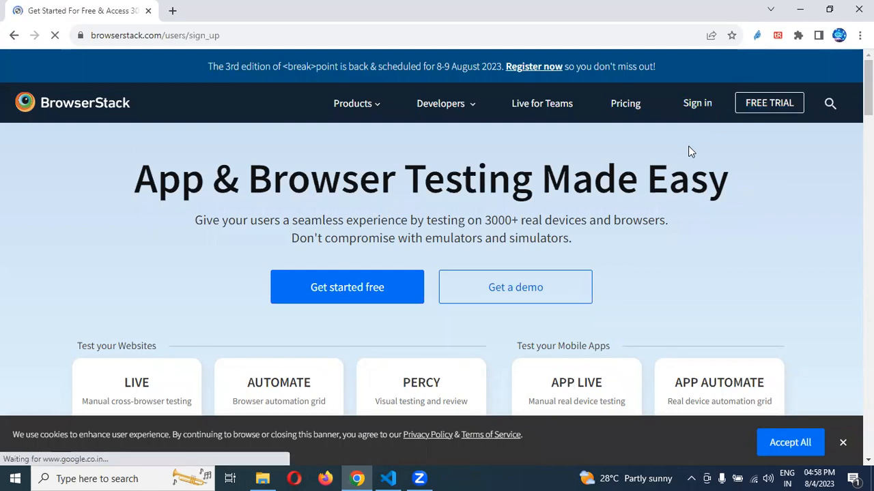
click(347, 286)
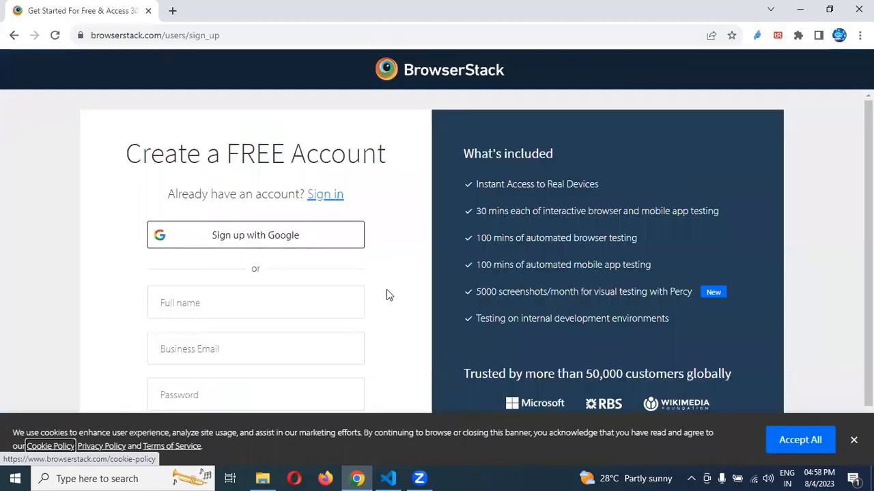
scroll(down, 3)
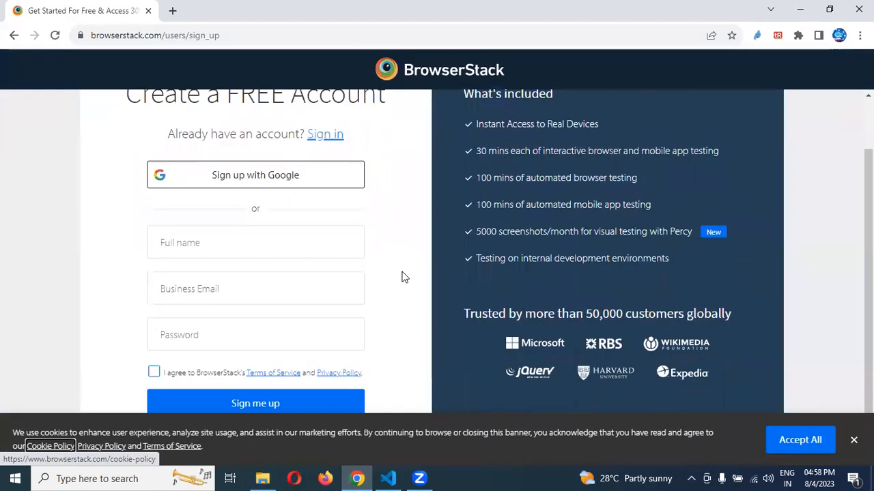
scroll(up, 3)
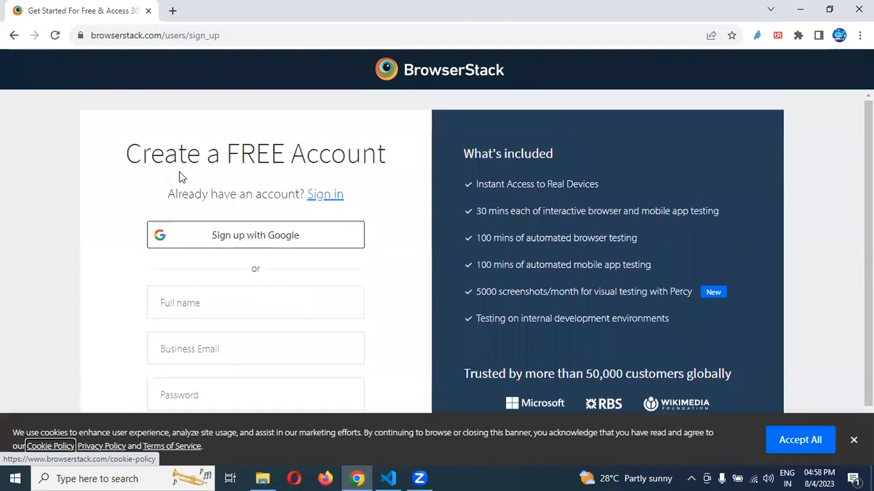
scroll(down, 3)
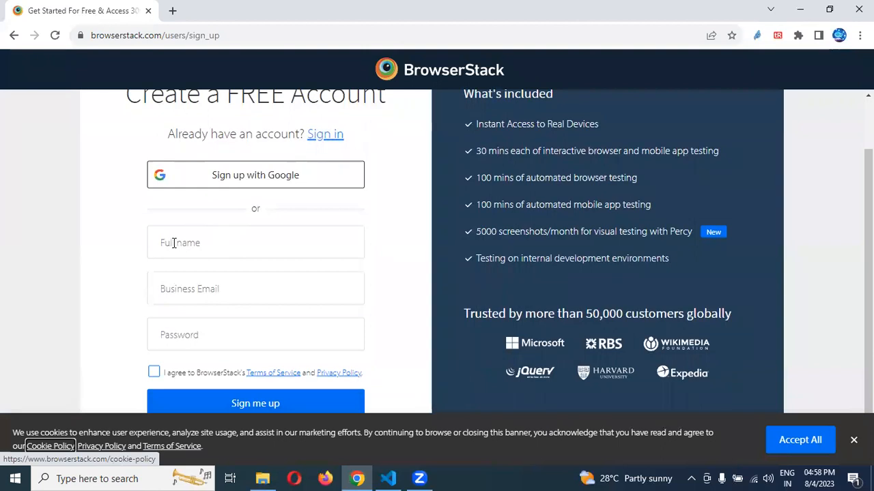
click(255, 288)
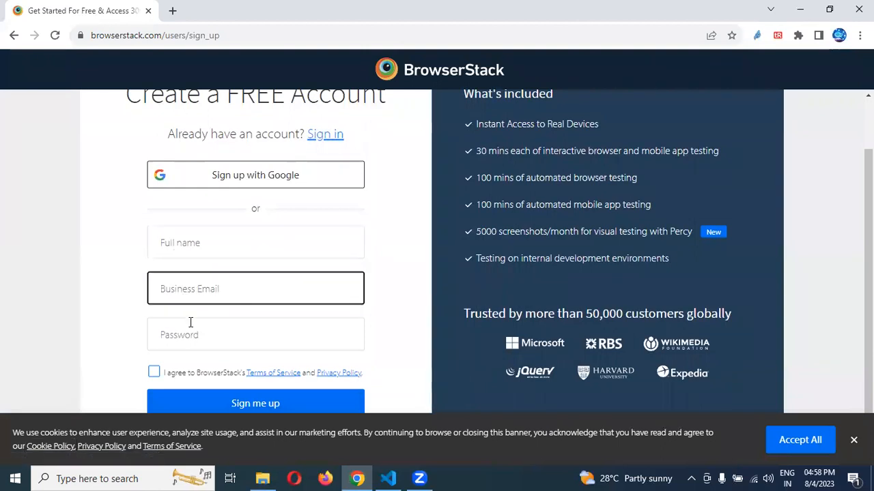
click(255, 334)
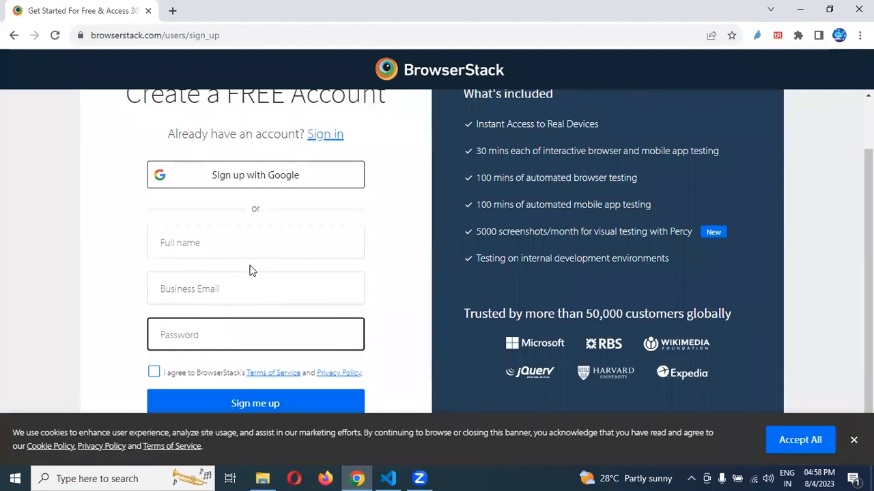
mouse_move(232, 210)
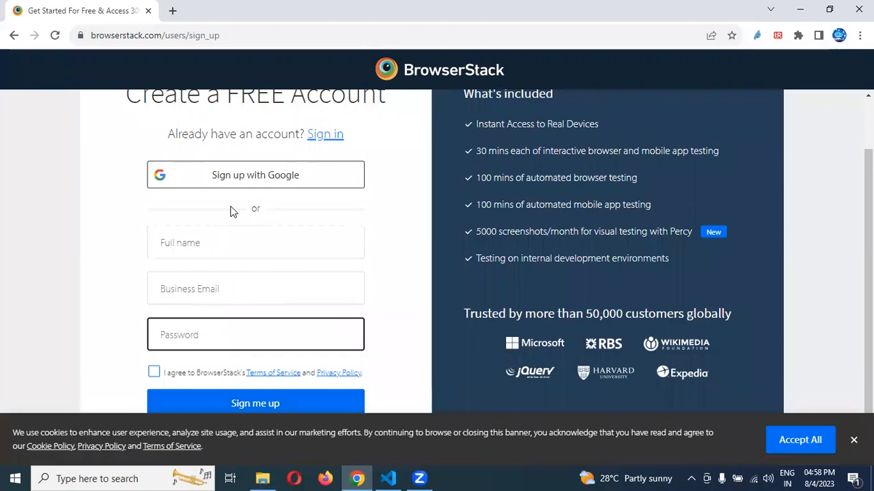
mouse_move(218, 181)
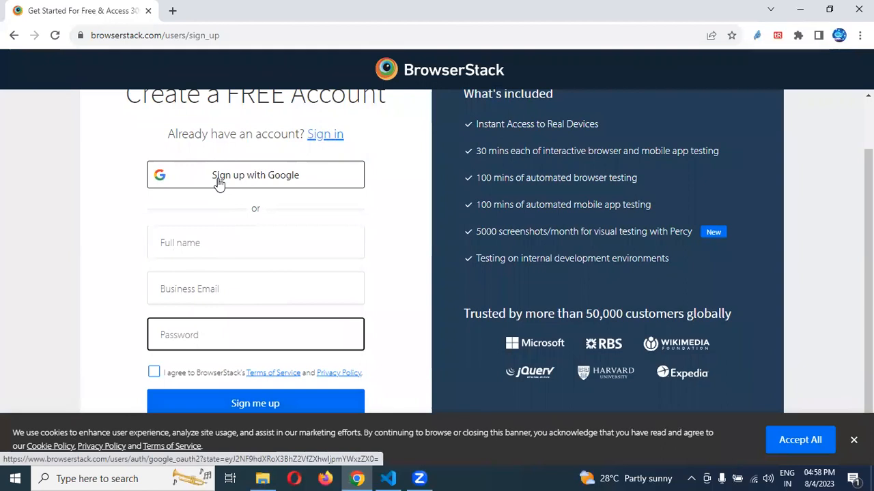
Sign up with Google and pick the existing listed Google account for browserstack.com
click(255, 175)
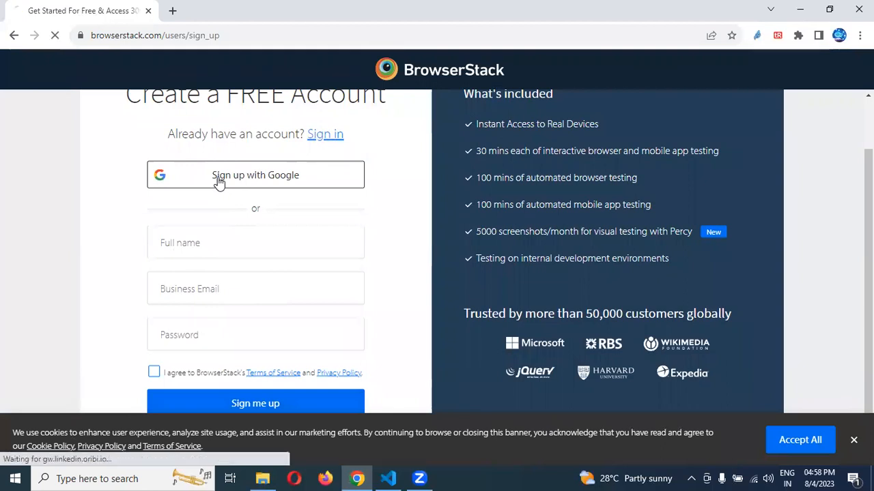
click(255, 175)
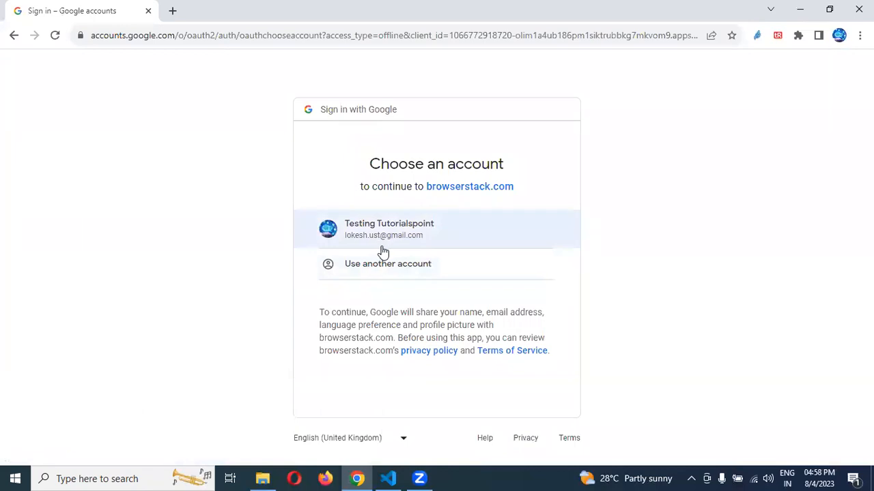
mouse_move(376, 249)
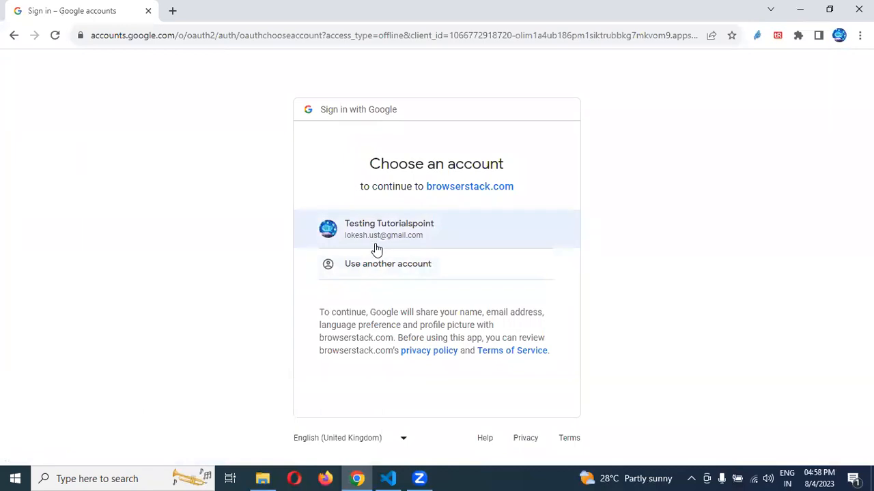
mouse_move(387, 244)
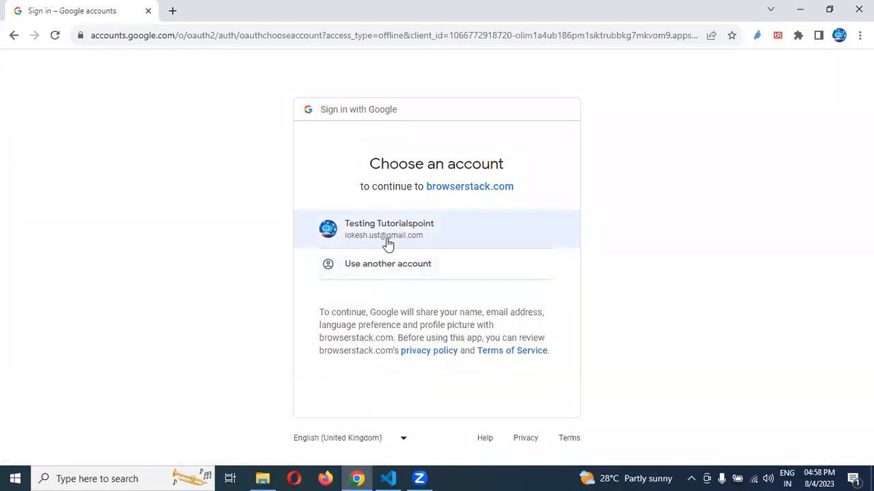
mouse_move(379, 241)
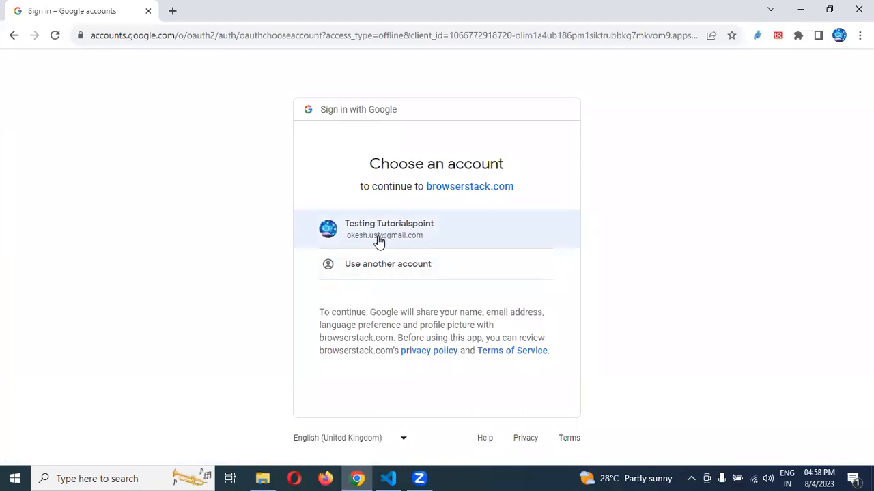
mouse_move(389, 237)
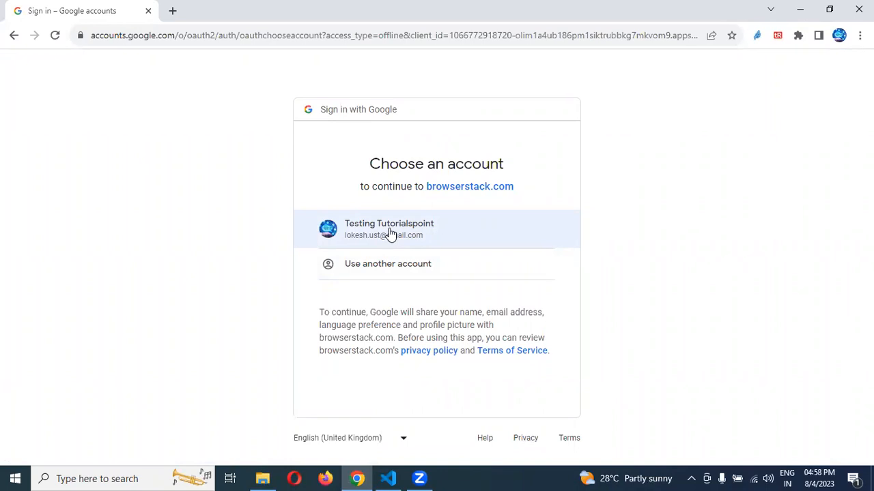
click(389, 228)
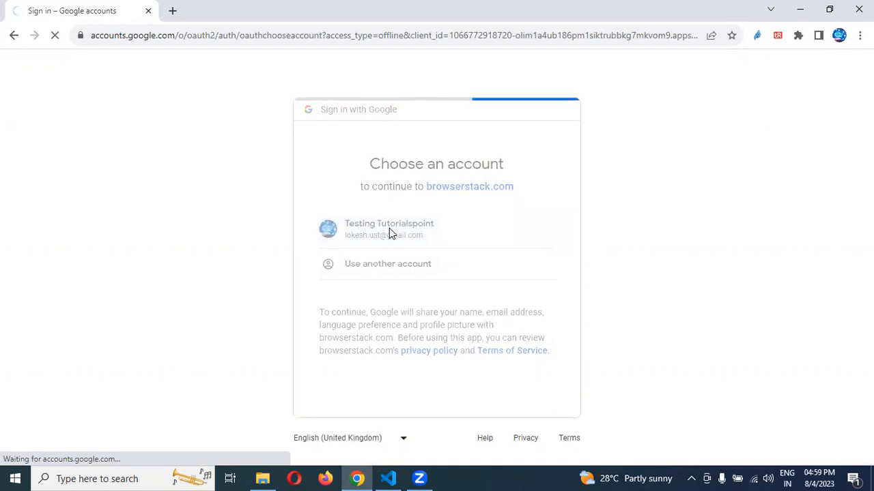
Let the App Automate Get Started page load after the Google sign-in
click(389, 228)
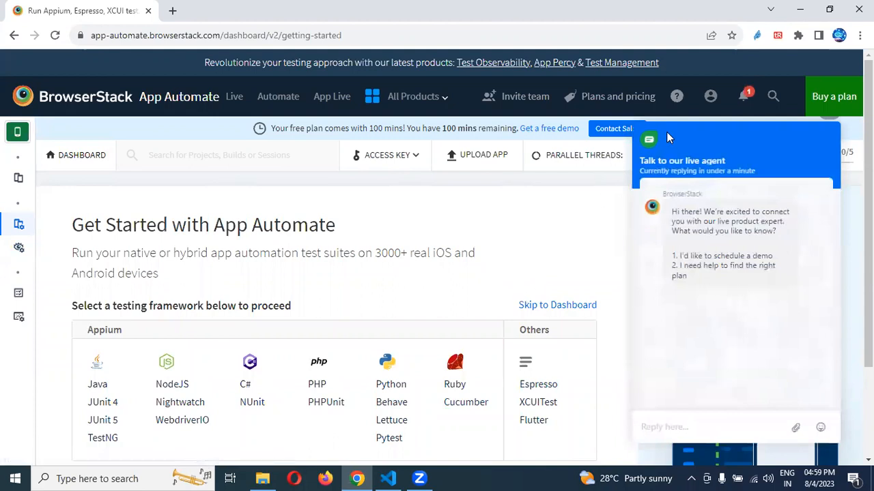
mouse_move(789, 143)
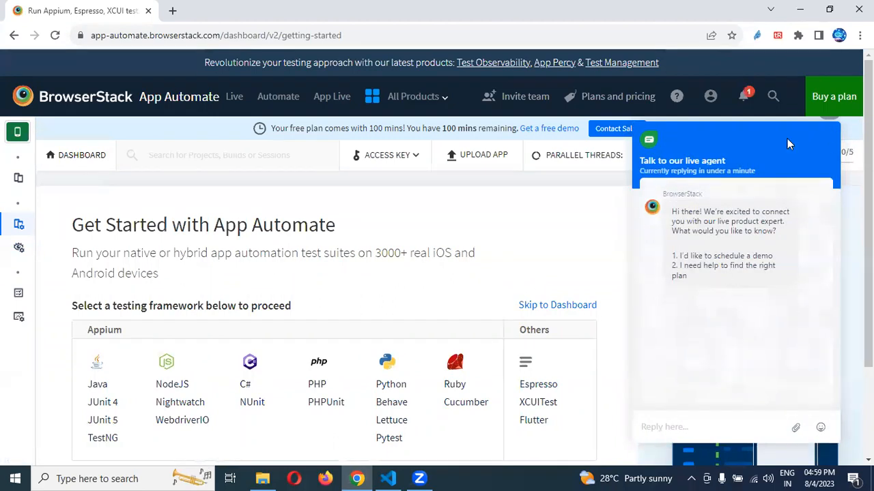
mouse_move(751, 144)
text(note)
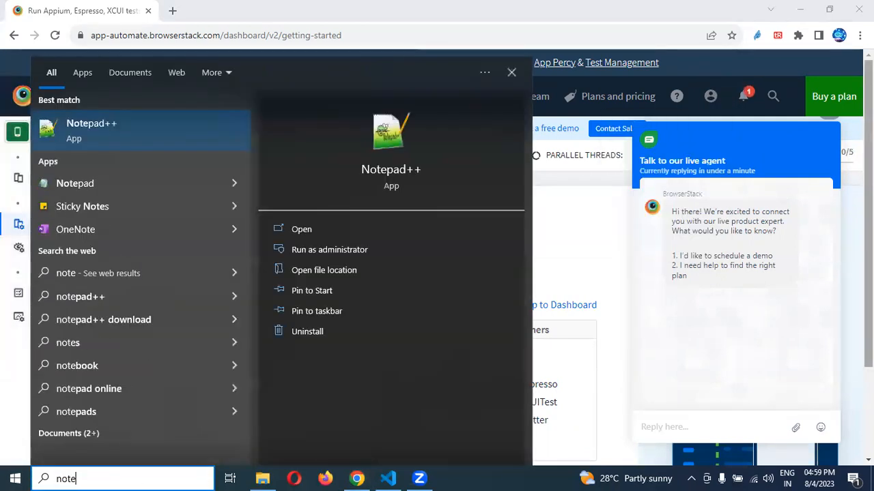
Launch Notepad++ and type 'Hi <> what are you looking to test?' on its own line
click(301, 229)
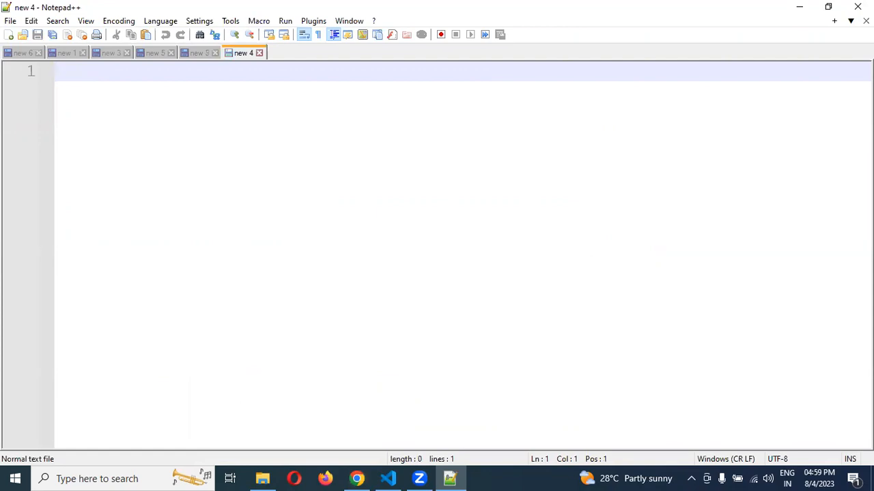
text(Hi <>)
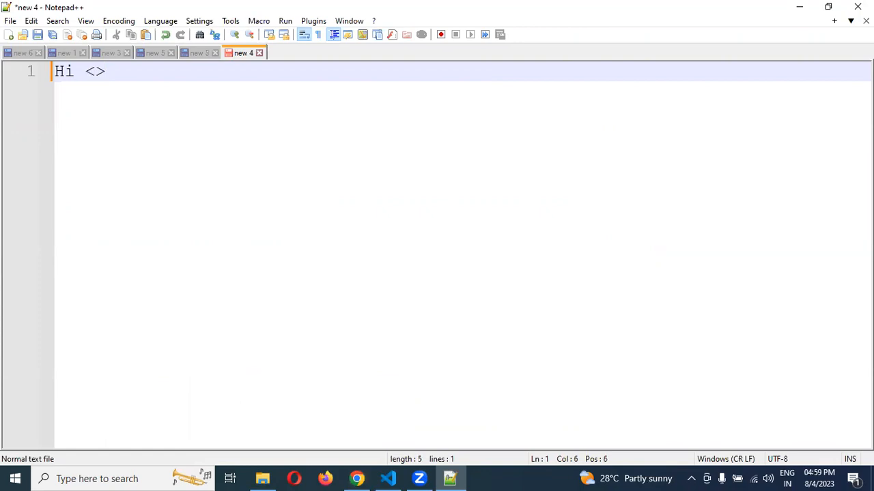
text(what)
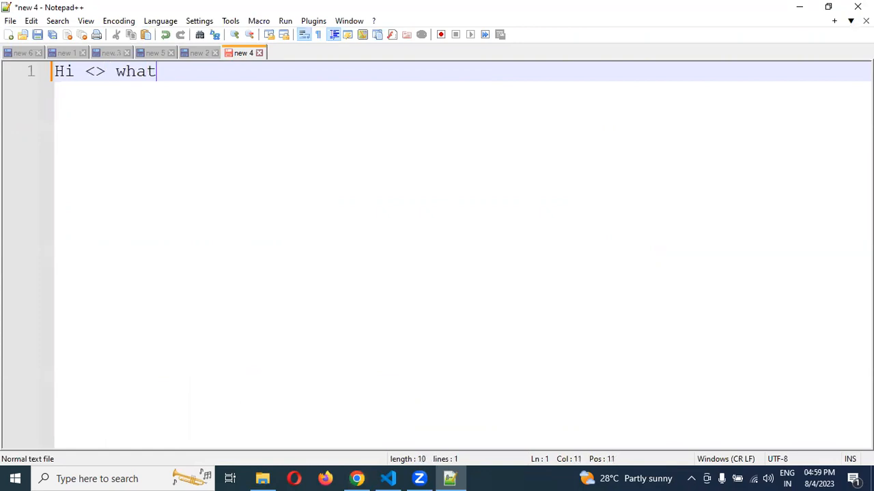
text(are you)
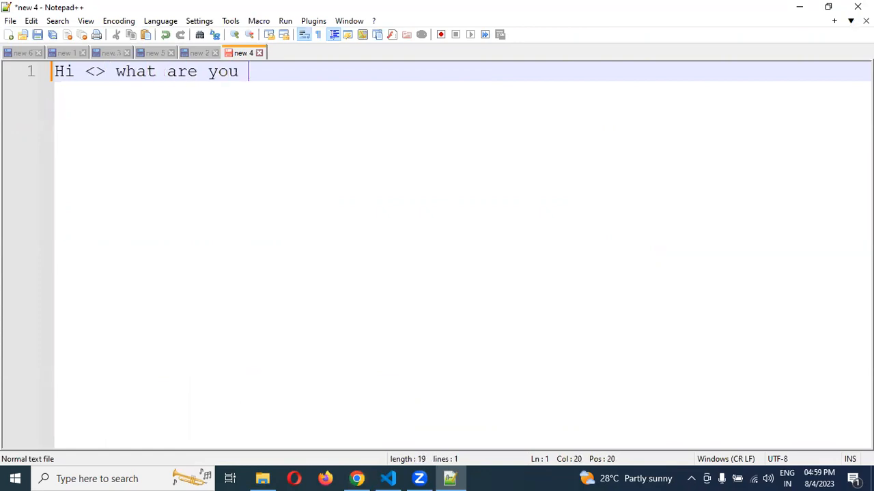
text(looking)
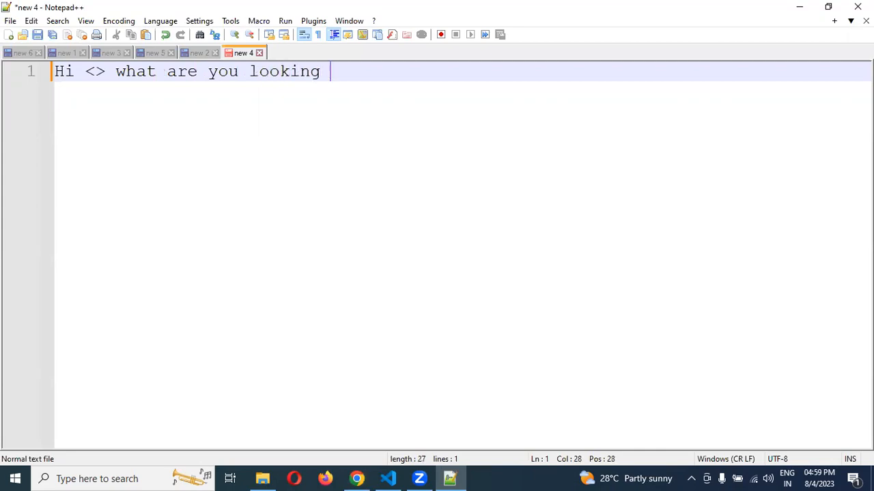
text(to test?)
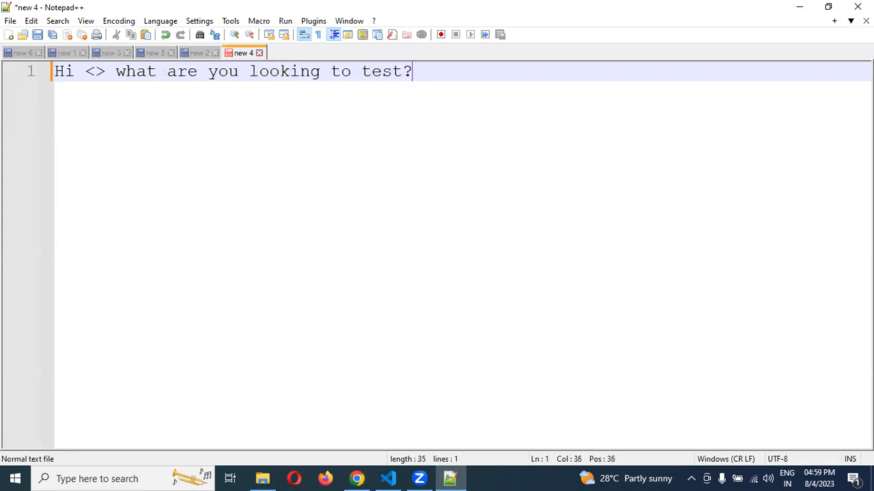
key(Return)
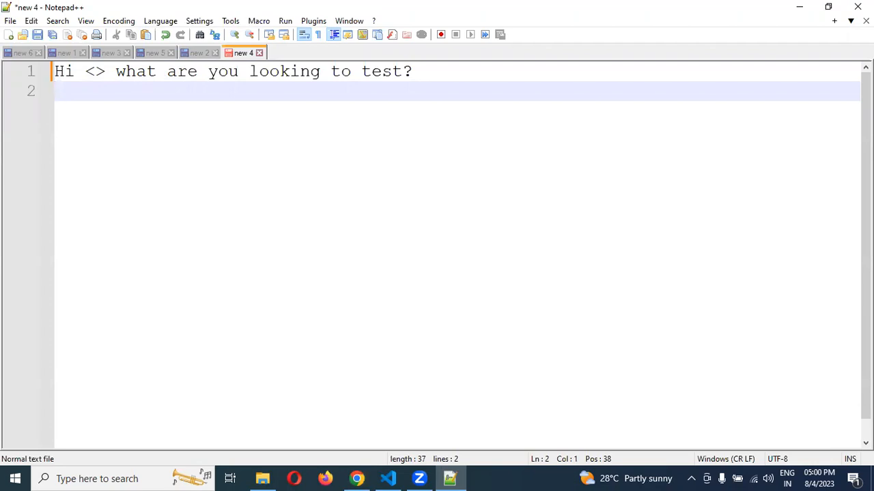
Add 'web ui mobile app', 'how would you like to test your mobile apps?', and 'manual and automation'
text(web ui)
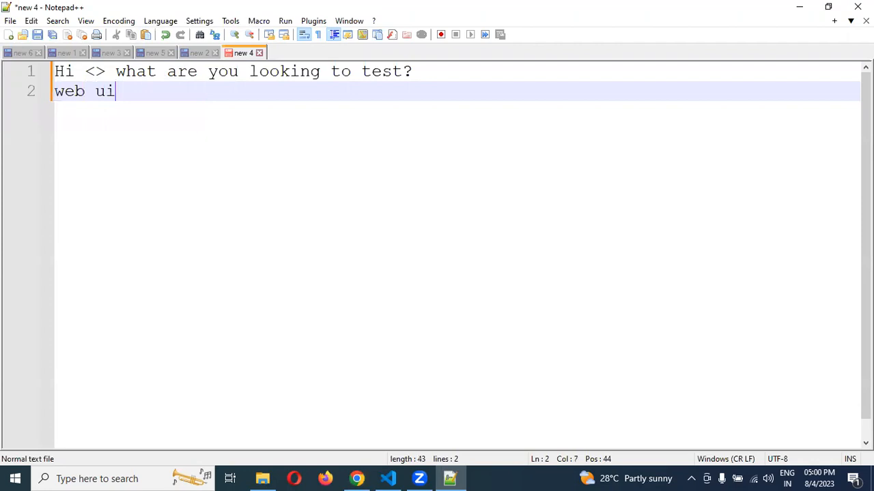
text(mo)
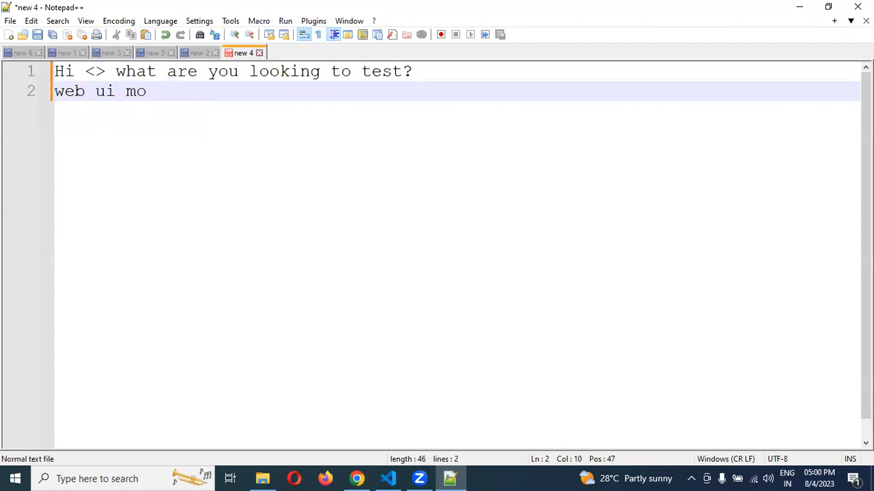
text(ile app)
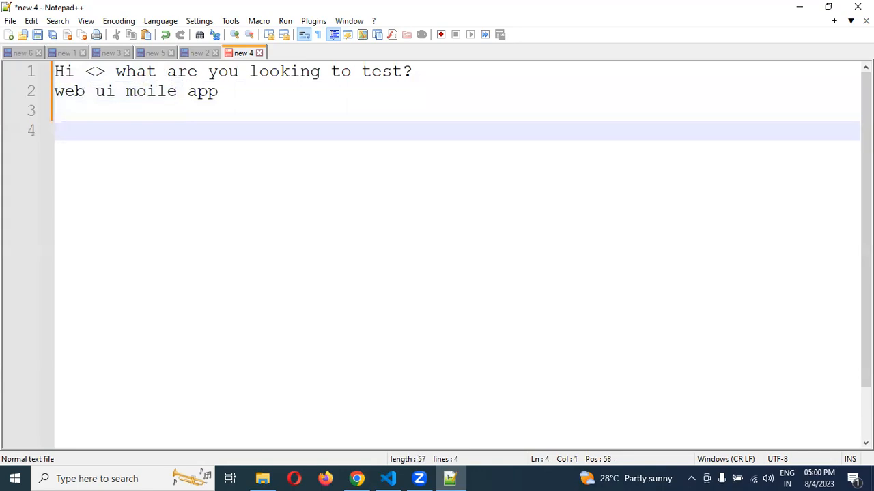
text(ho)
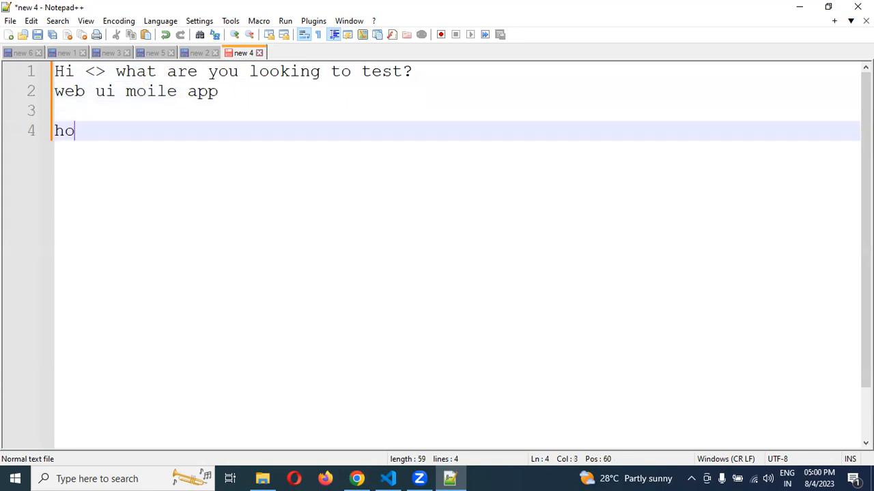
text(w wo)
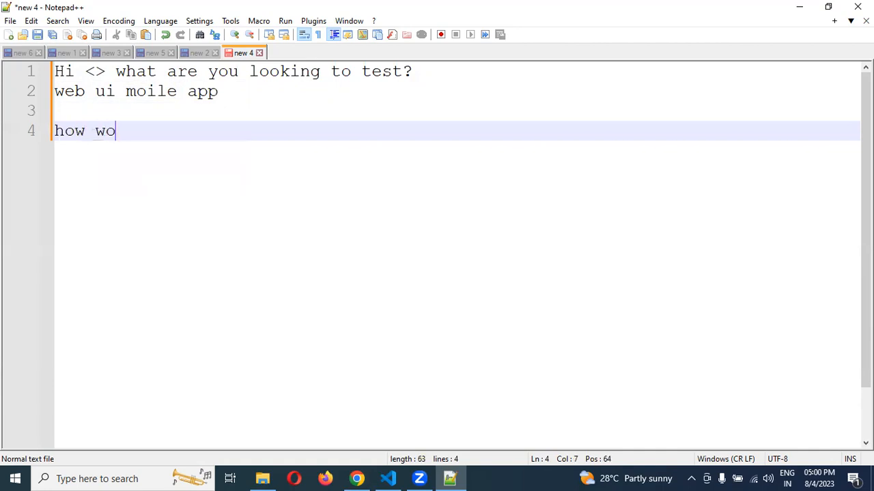
text(uld y)
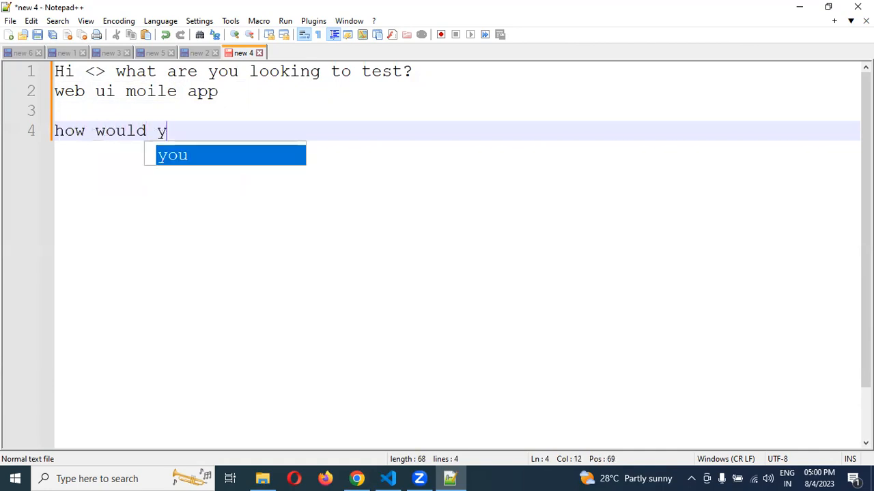
text(ou like to)
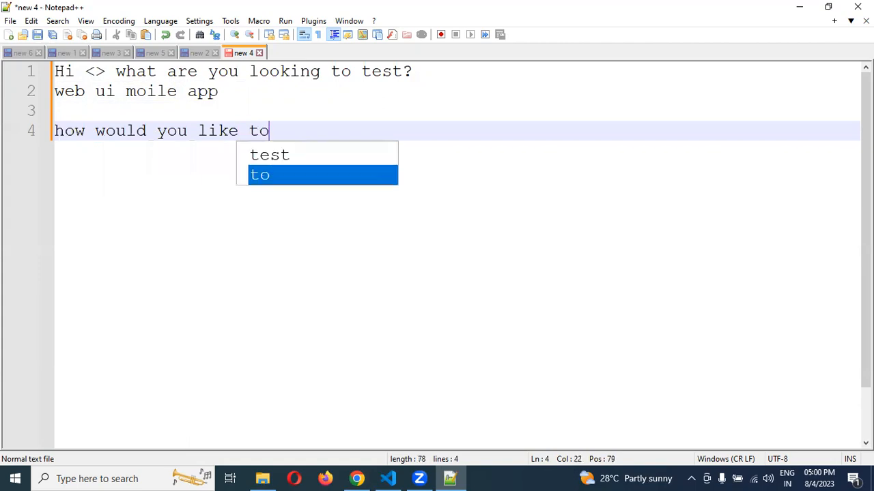
text(test you)
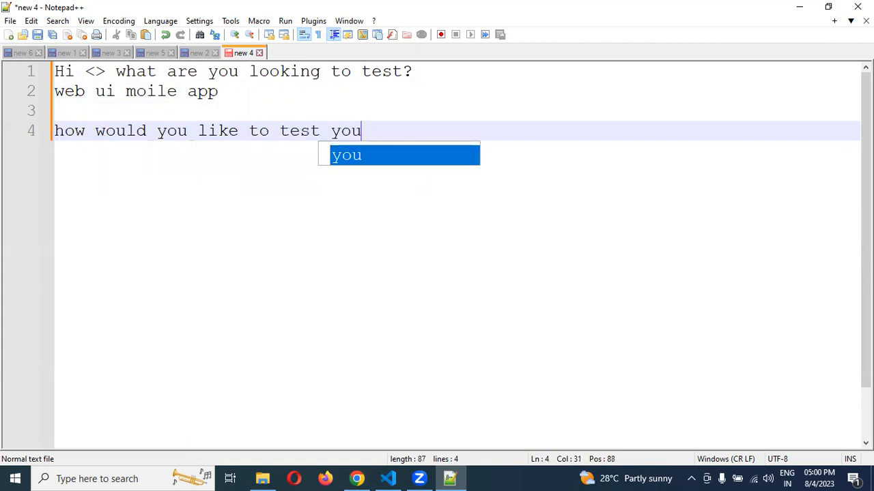
text(r mobile)
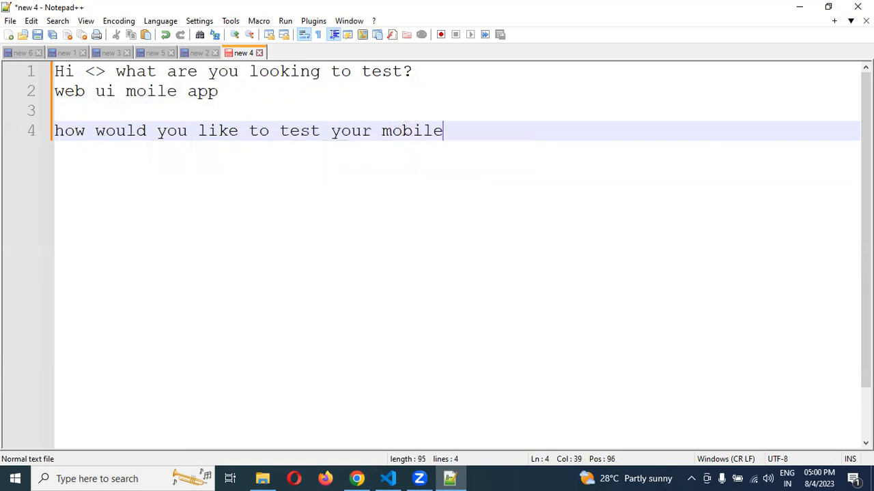
text(apps?)
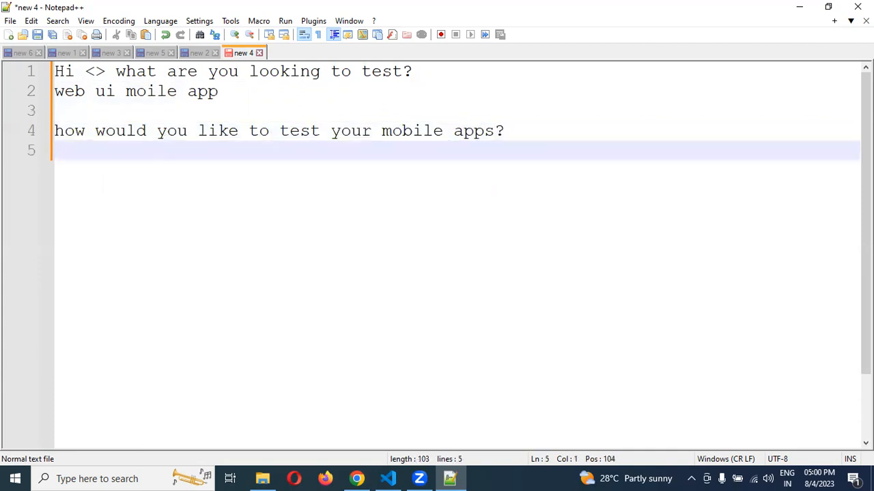
key(Return)
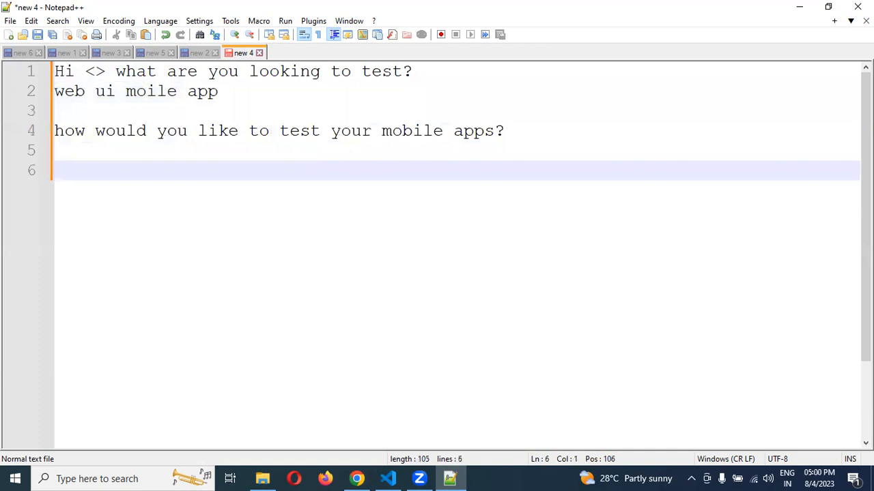
text(manul and)
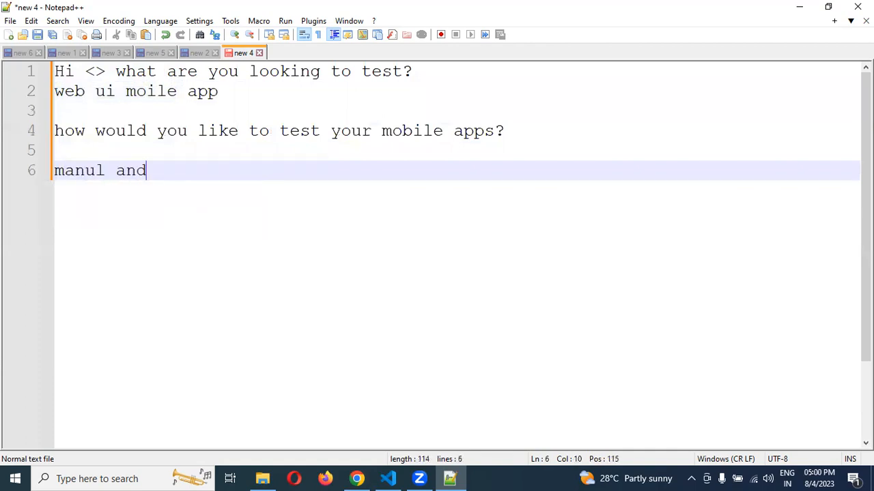
text(autoamtion)
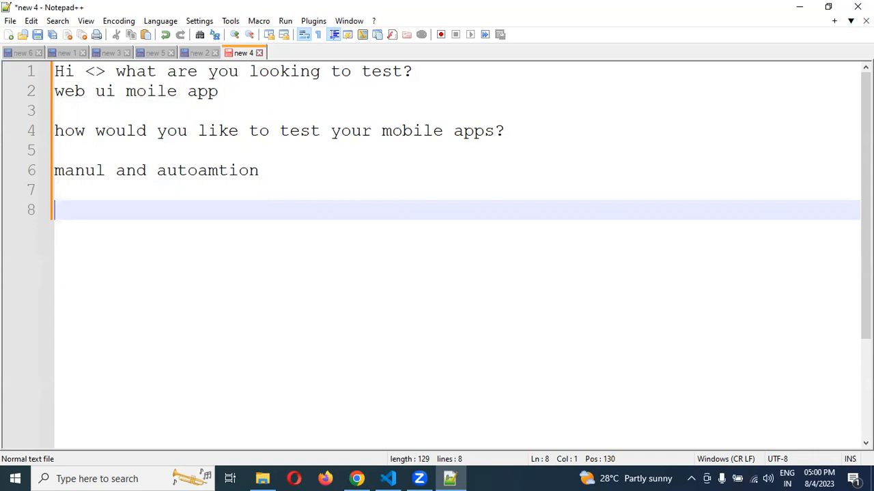
mouse_move(299, 184)
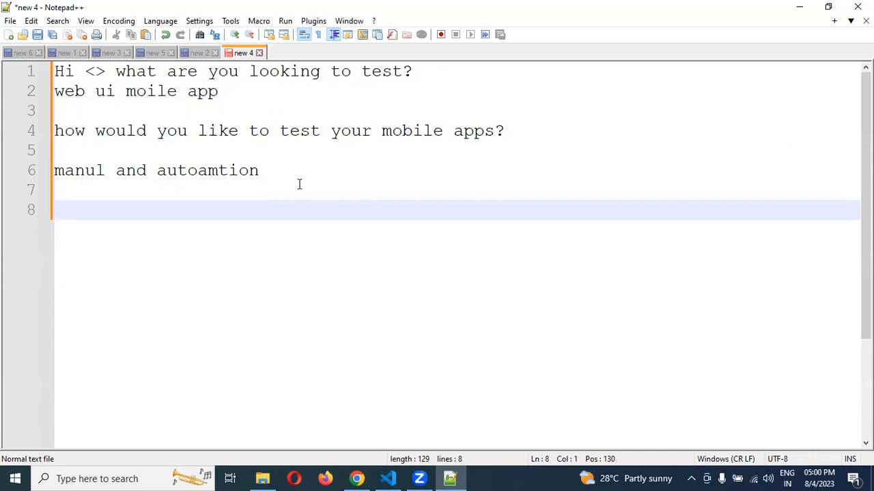
Close the 'Talk to our live agent' chat panel on the App Automate Get Started page
click(356, 479)
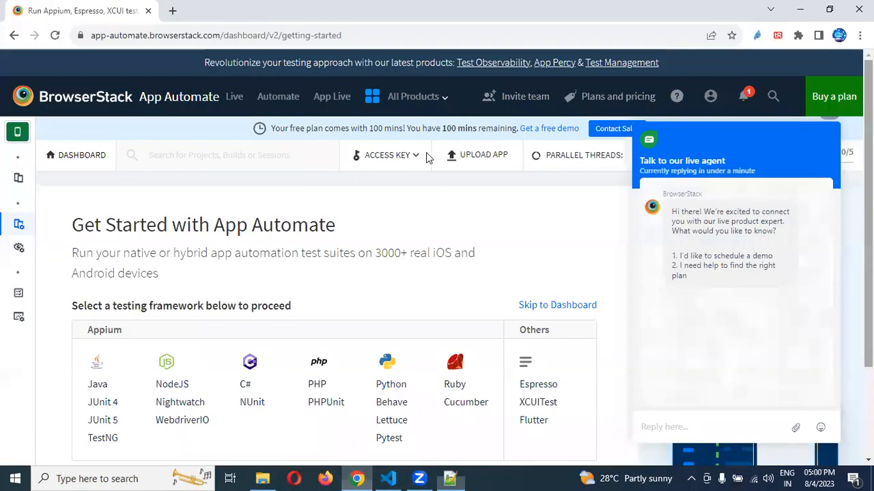
mouse_move(498, 261)
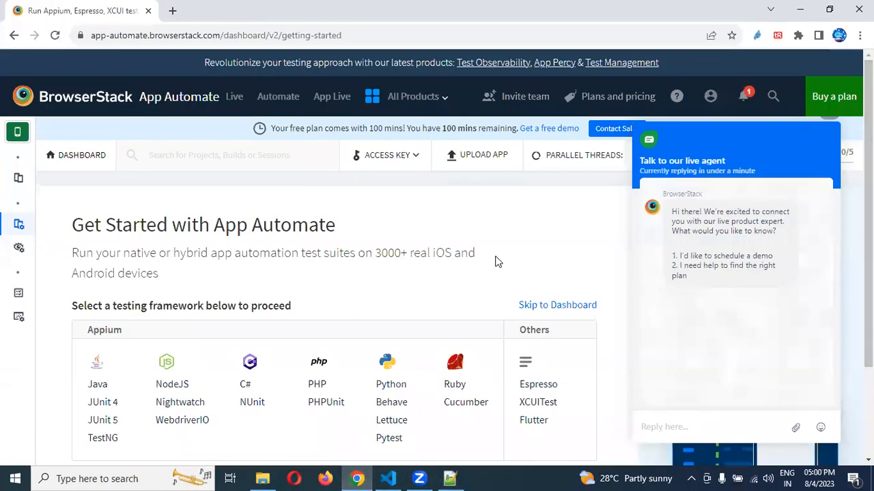
scroll(down, 3)
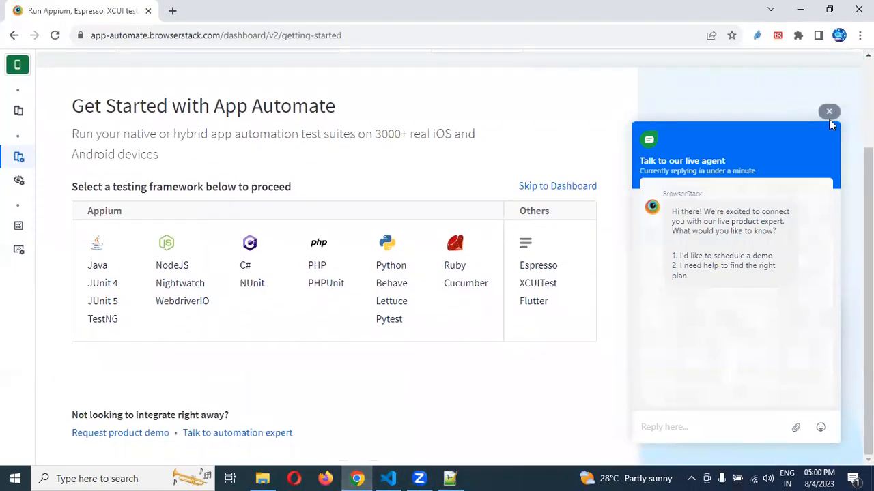
click(828, 111)
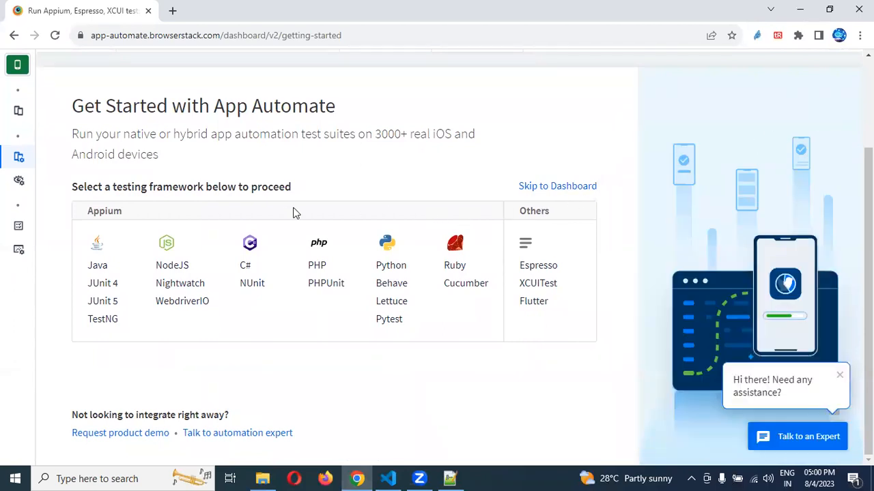
scroll(up, 3)
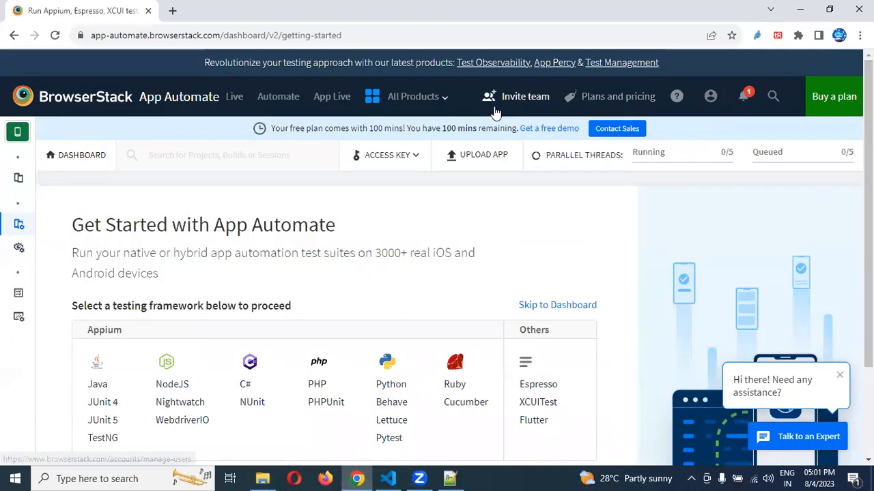
click(413, 97)
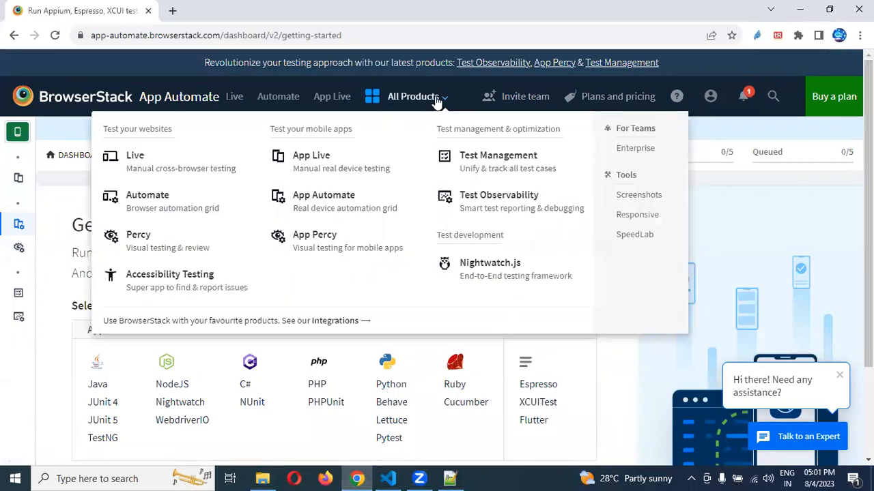
mouse_move(323, 198)
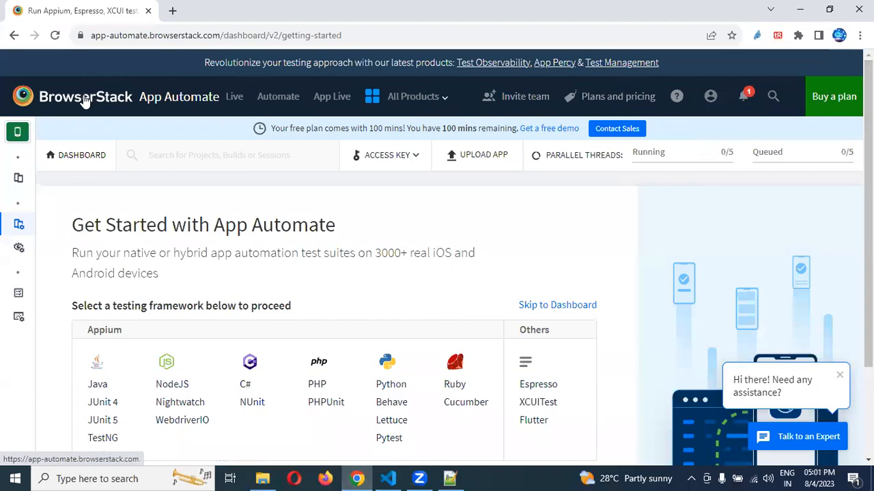
click(85, 97)
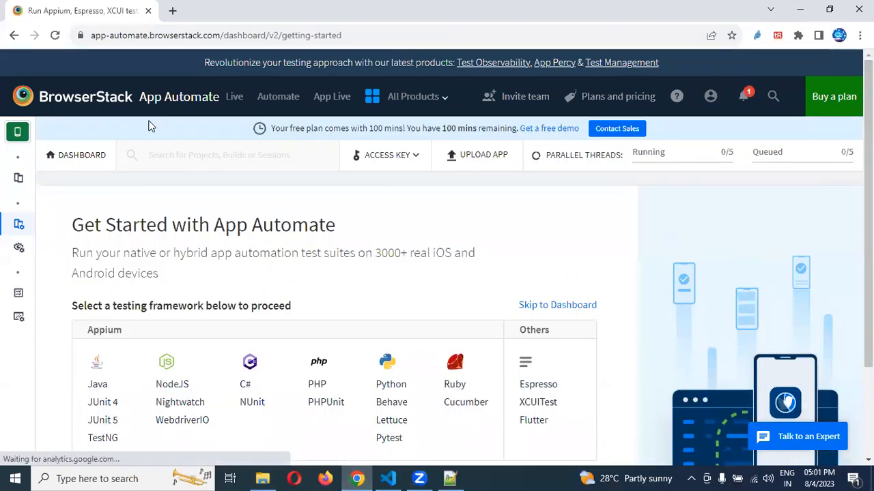
click(413, 97)
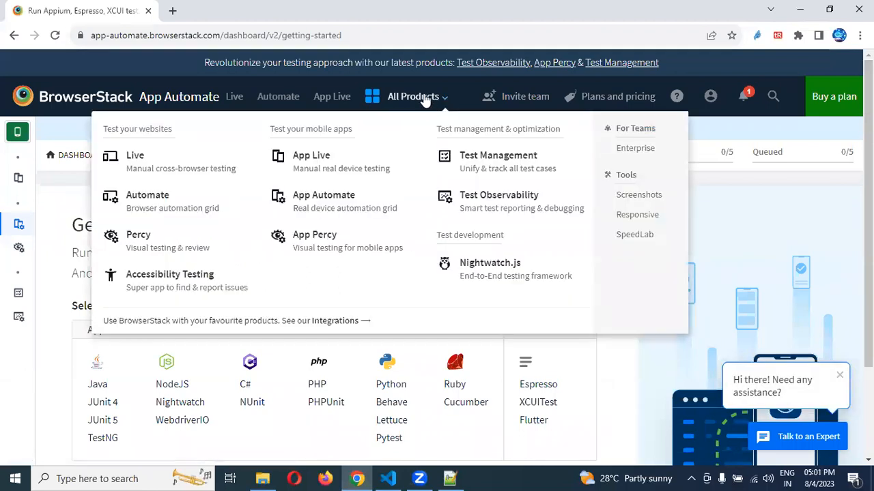
mouse_move(181, 208)
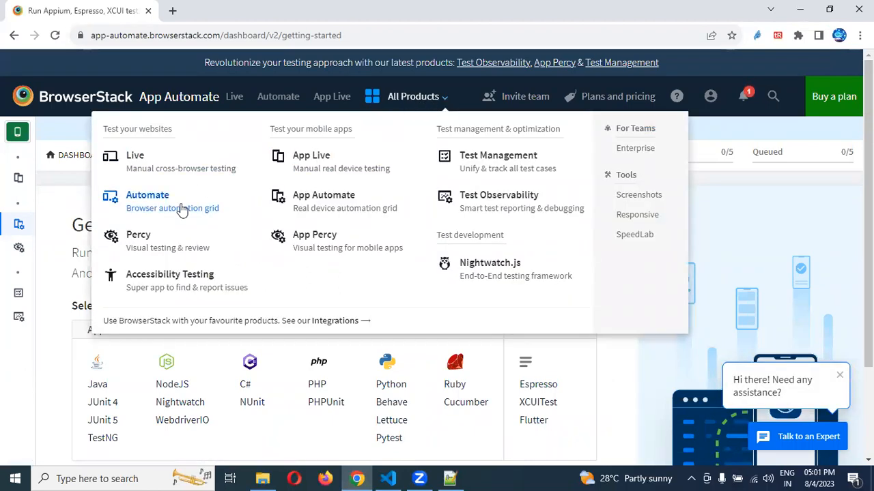
mouse_move(324, 201)
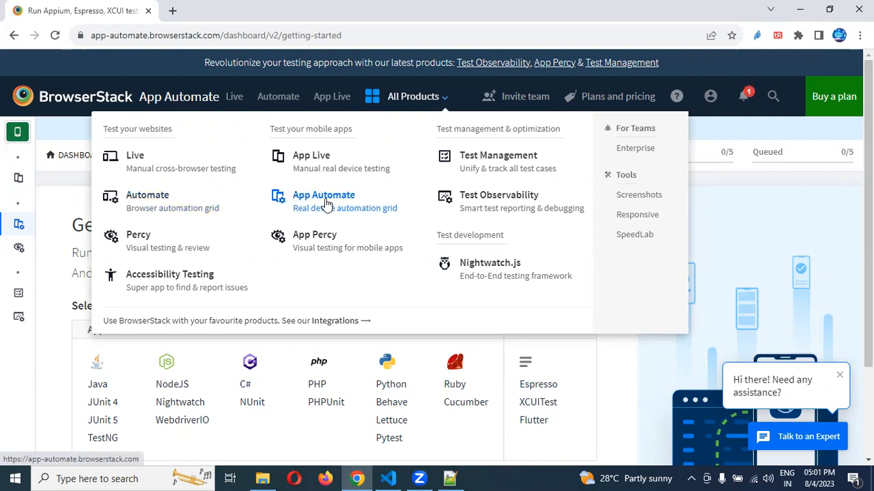
click(324, 201)
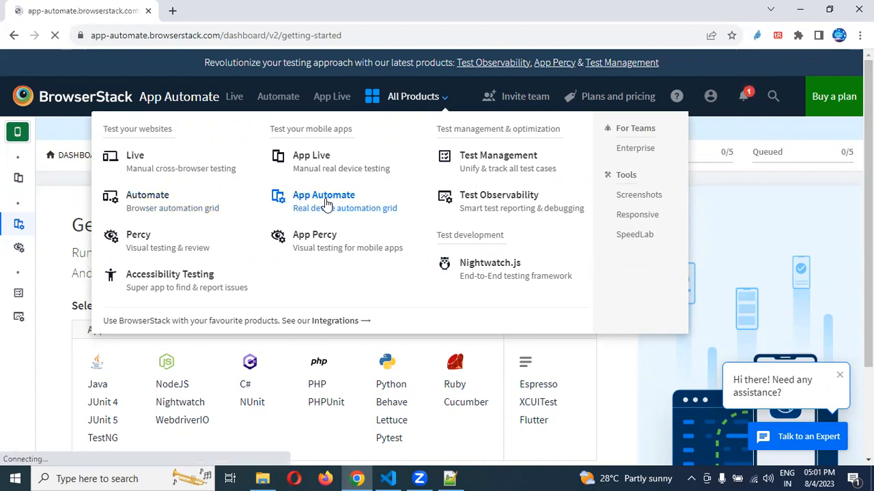
click(324, 195)
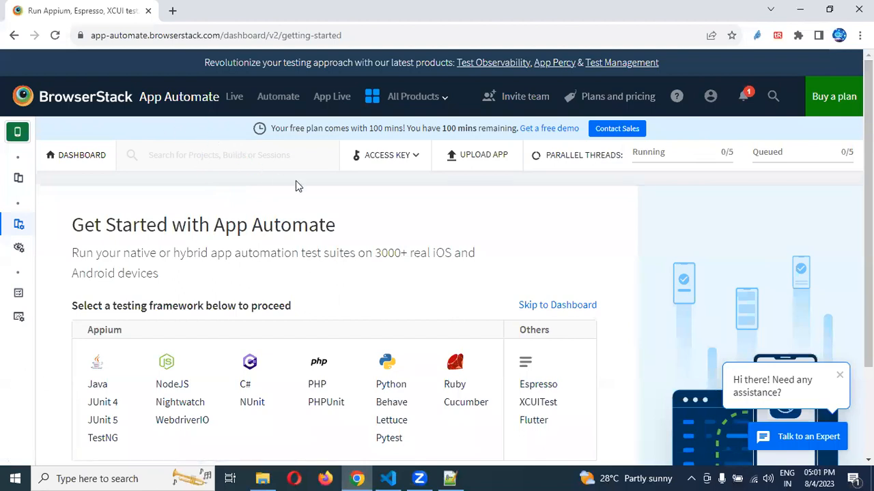
mouse_move(334, 203)
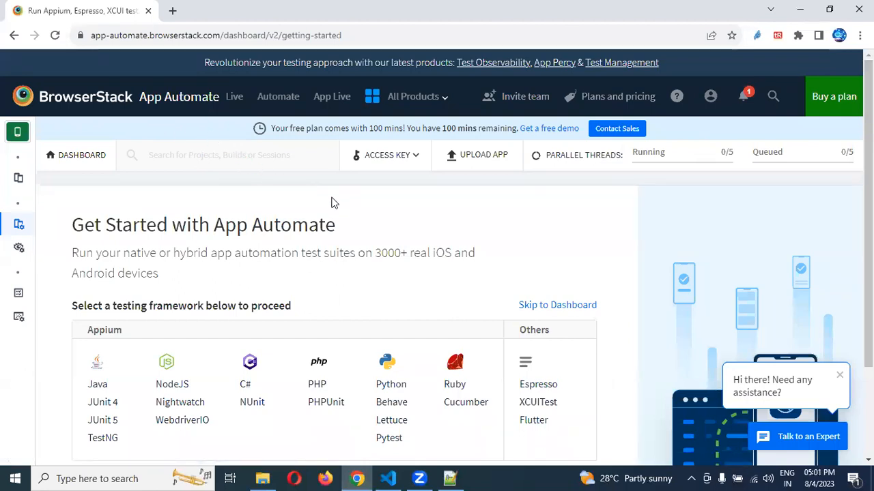
click(17, 132)
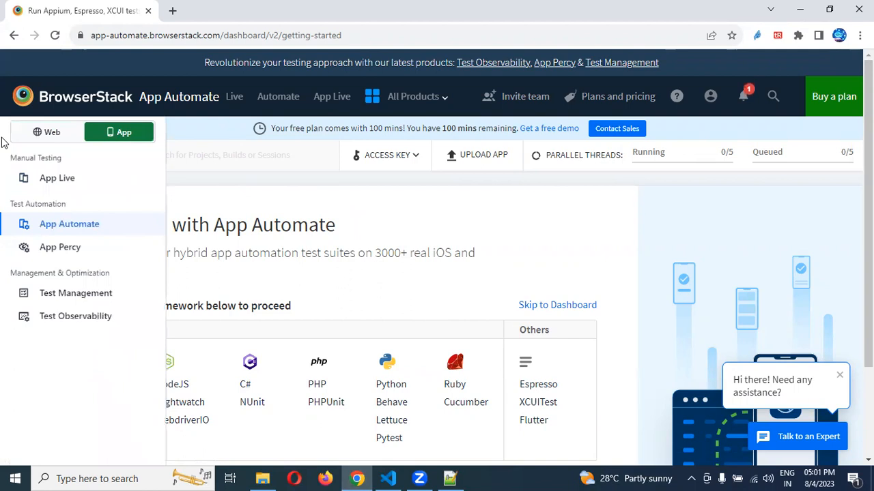
mouse_move(56, 178)
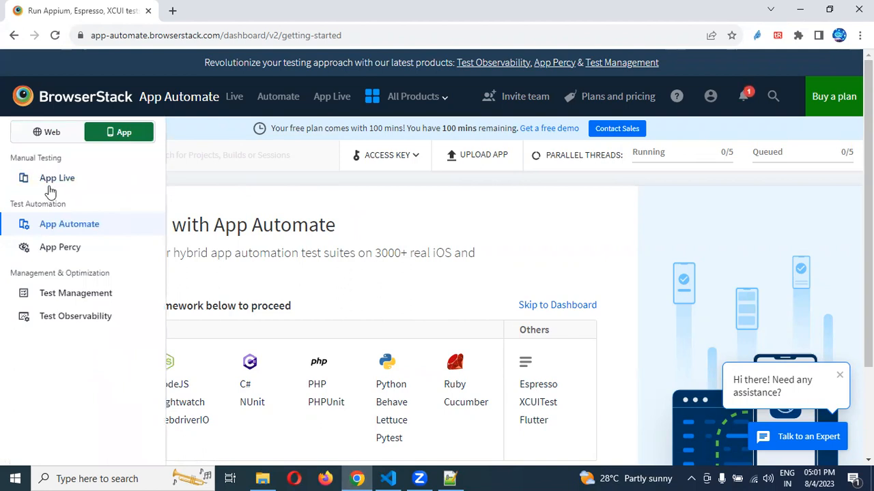
mouse_move(69, 232)
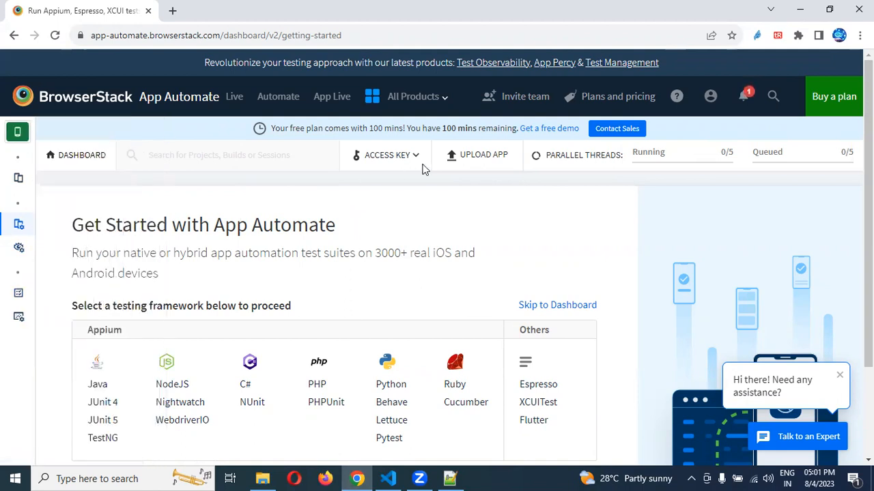
mouse_move(413, 174)
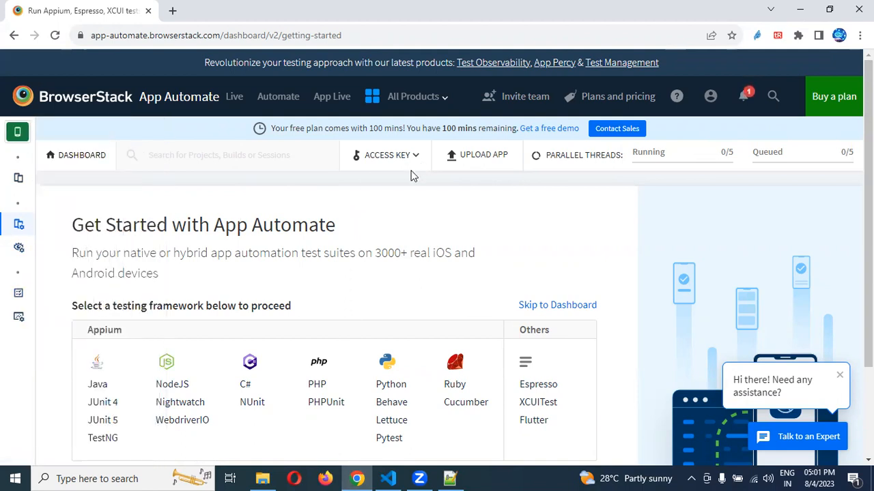
mouse_move(179, 96)
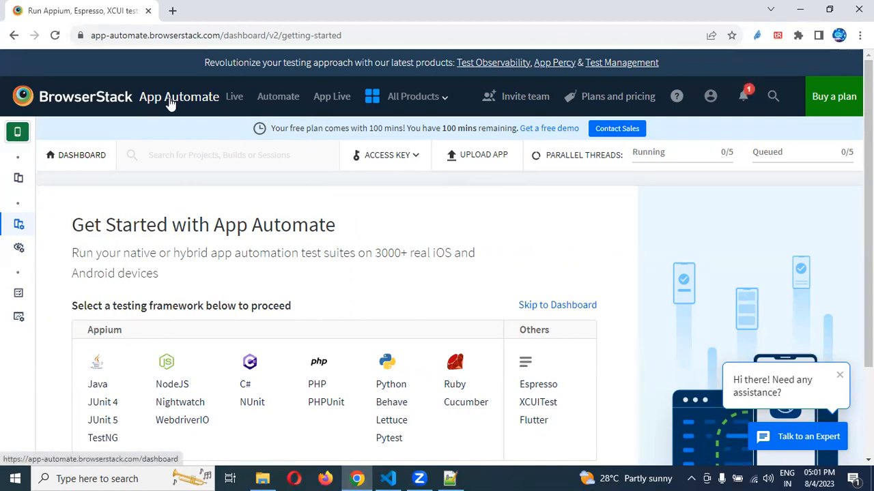
mouse_move(531, 117)
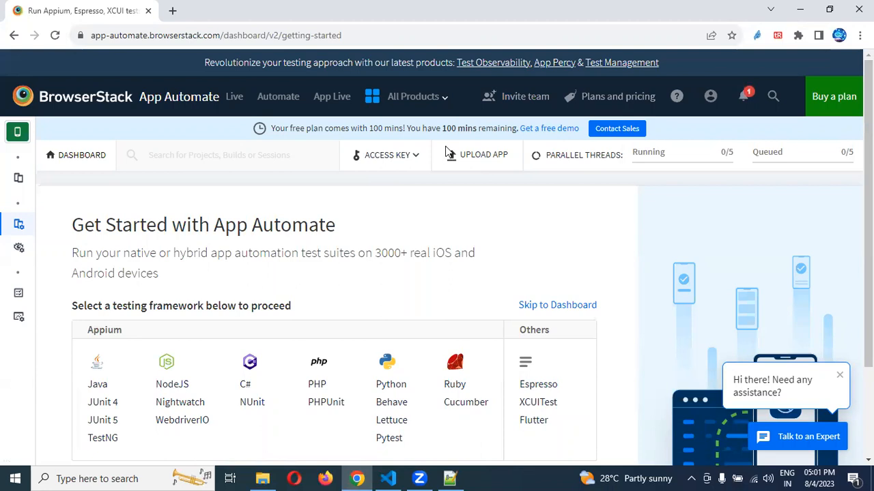
Switch from App Automate to the browser Automate product
click(413, 96)
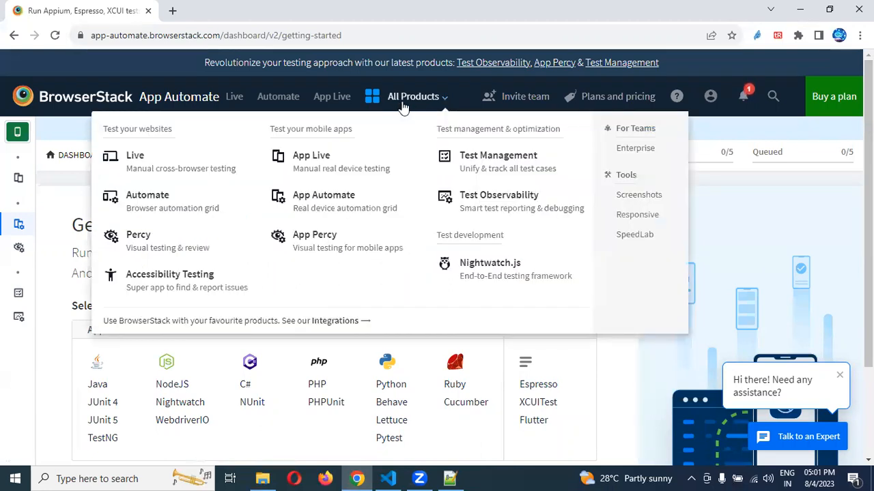
mouse_move(329, 160)
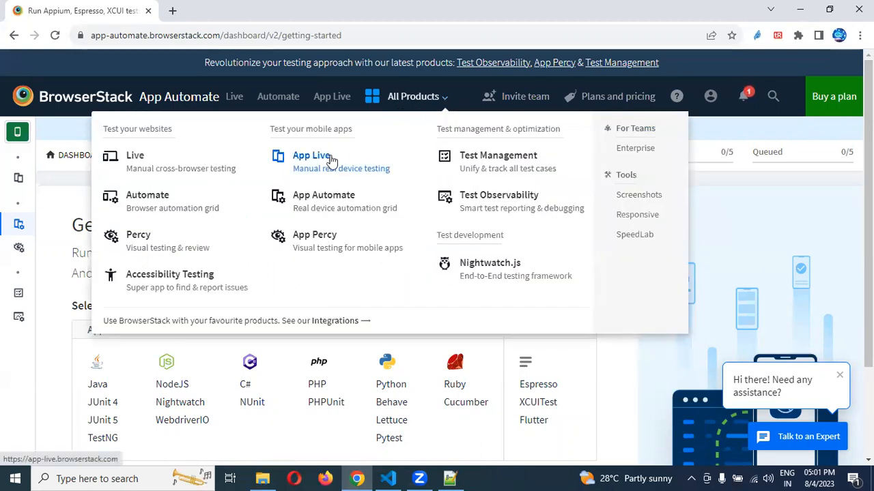
mouse_move(339, 166)
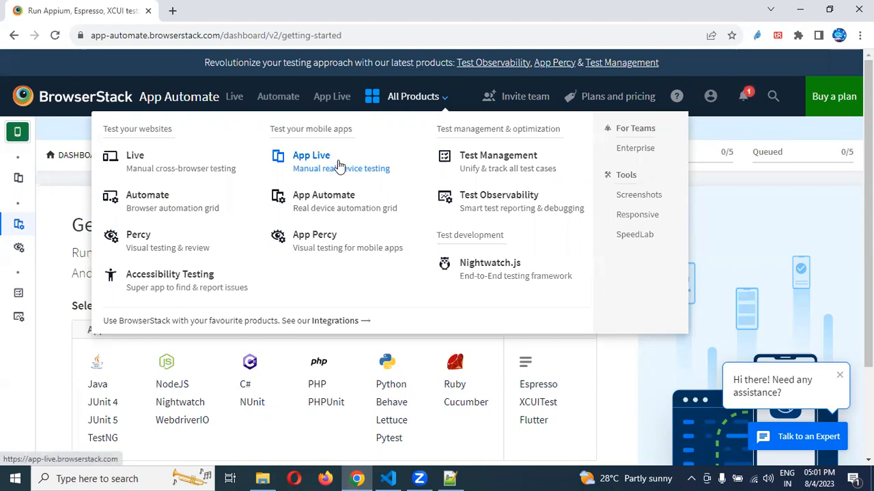
mouse_move(324, 202)
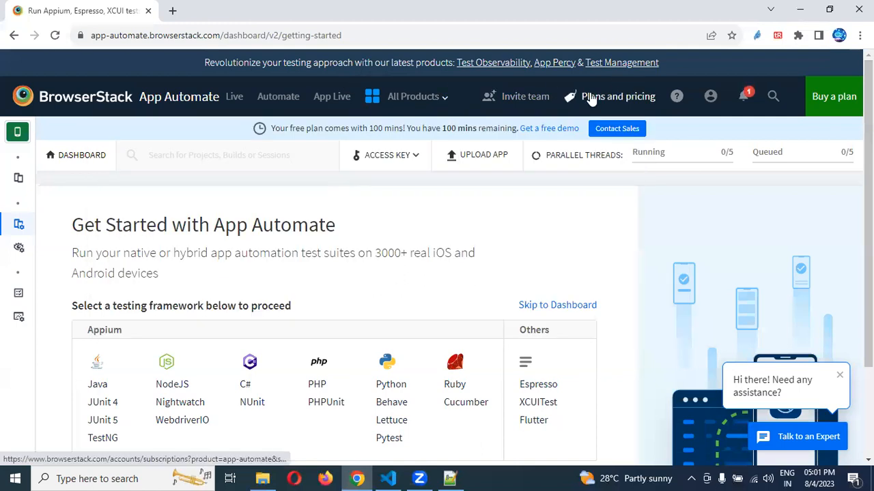
click(413, 96)
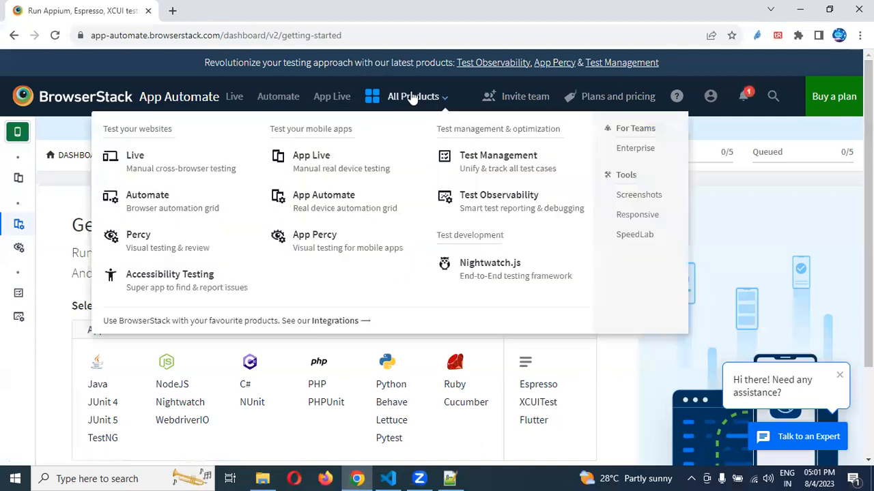
click(278, 97)
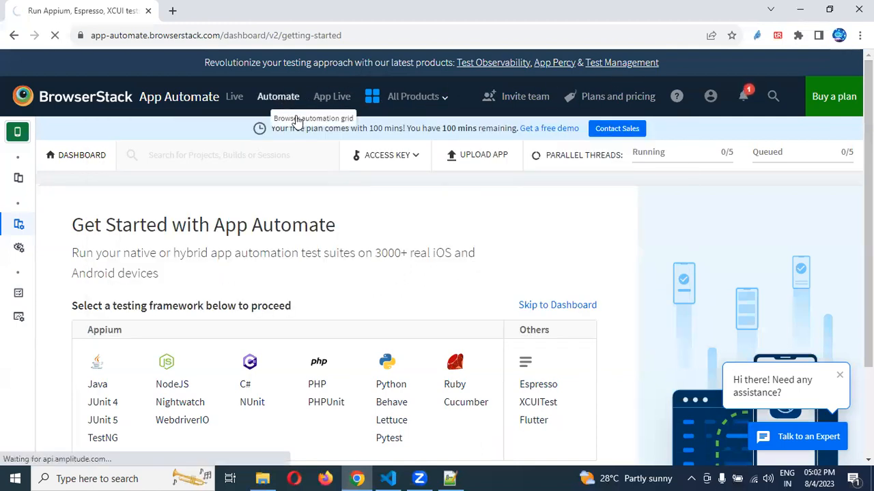
click(278, 96)
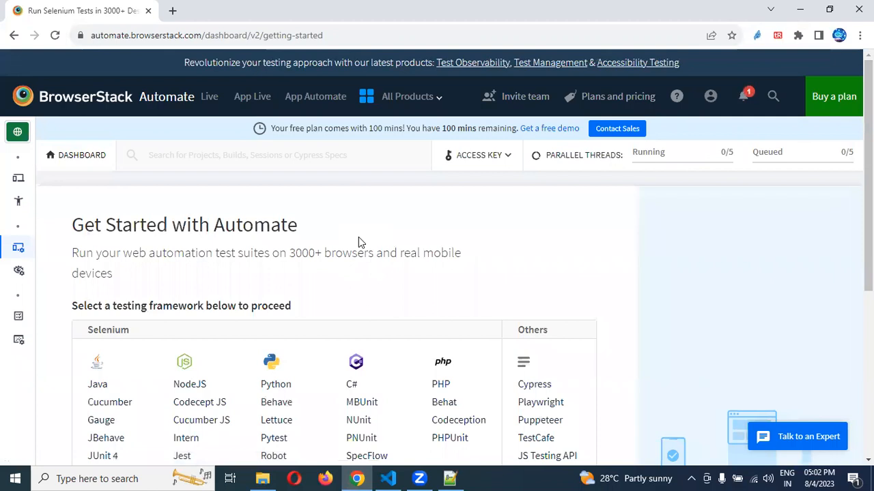
scroll(down, 3)
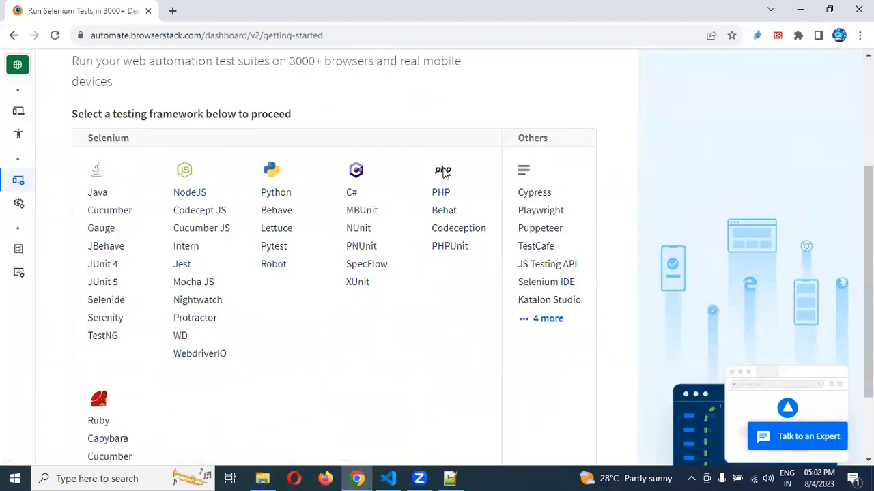
Pick App Automate from the All Products list to return to it
click(407, 97)
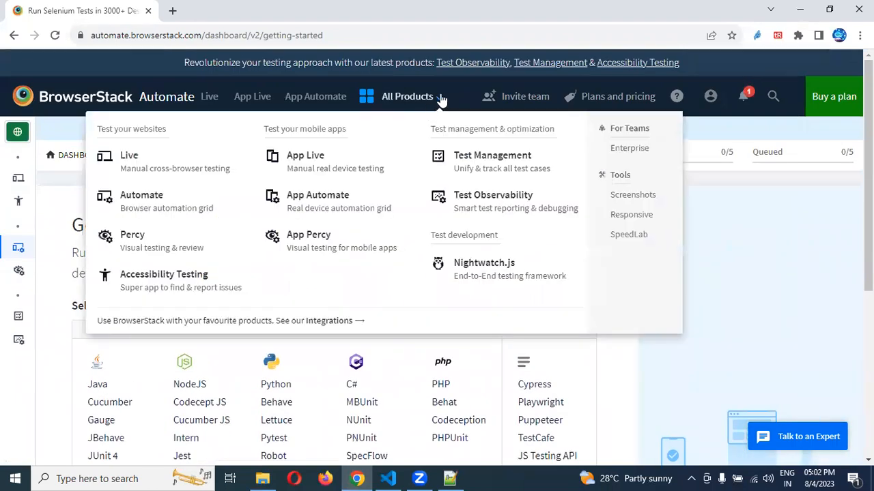
click(317, 201)
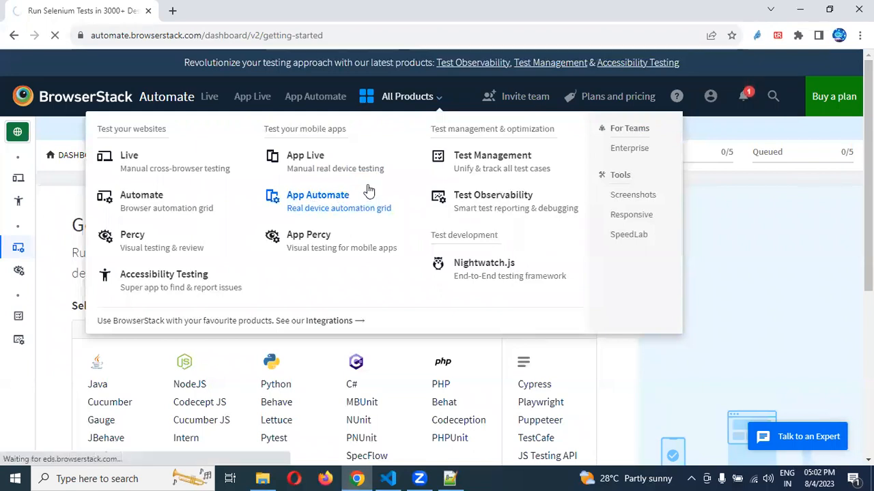
click(318, 194)
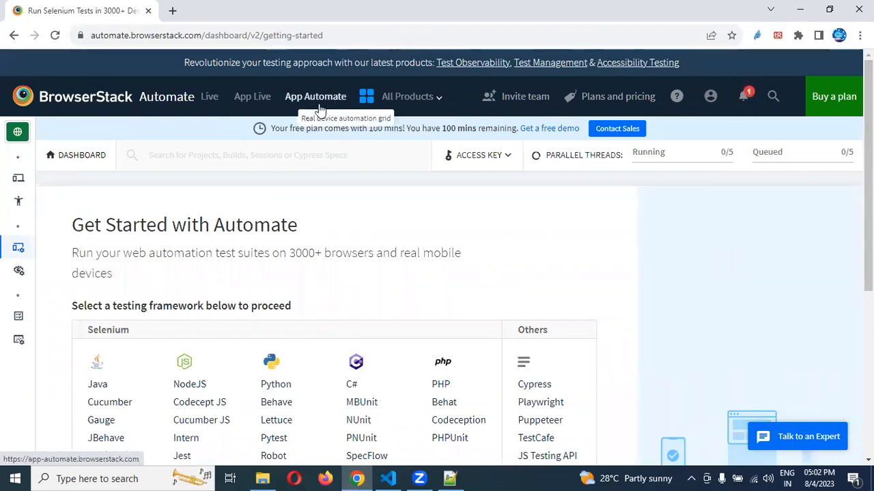
click(407, 96)
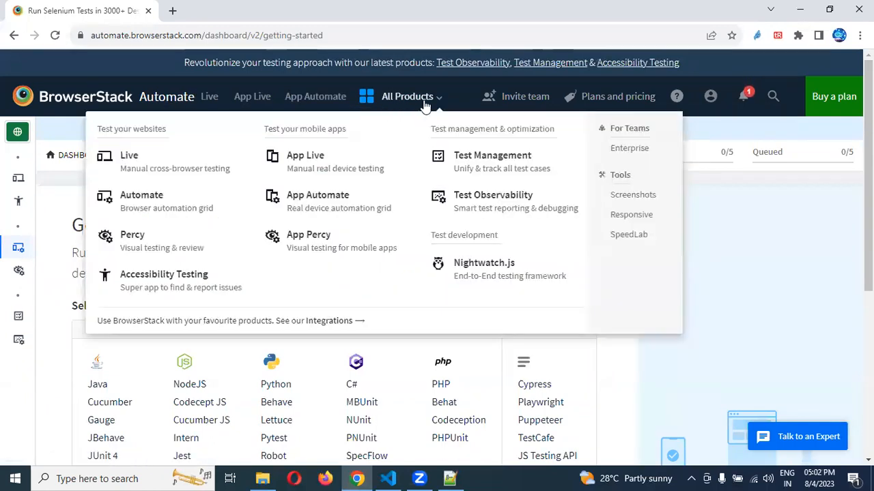
mouse_move(381, 200)
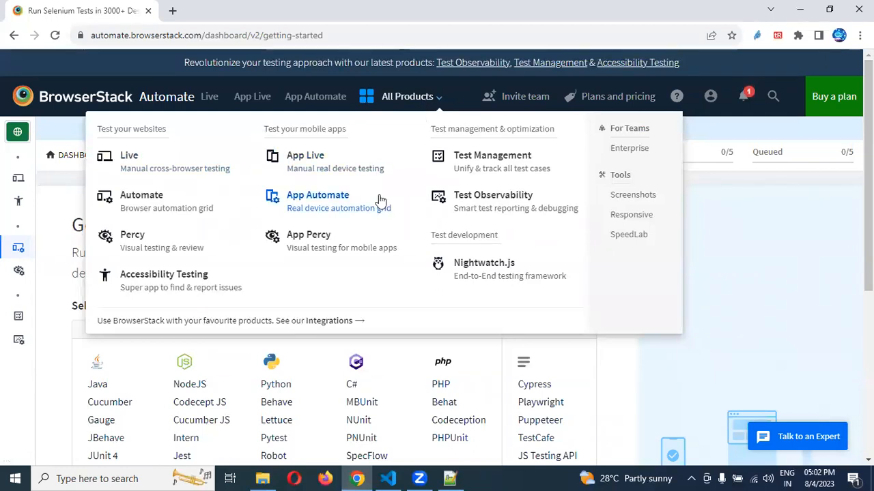
mouse_move(318, 195)
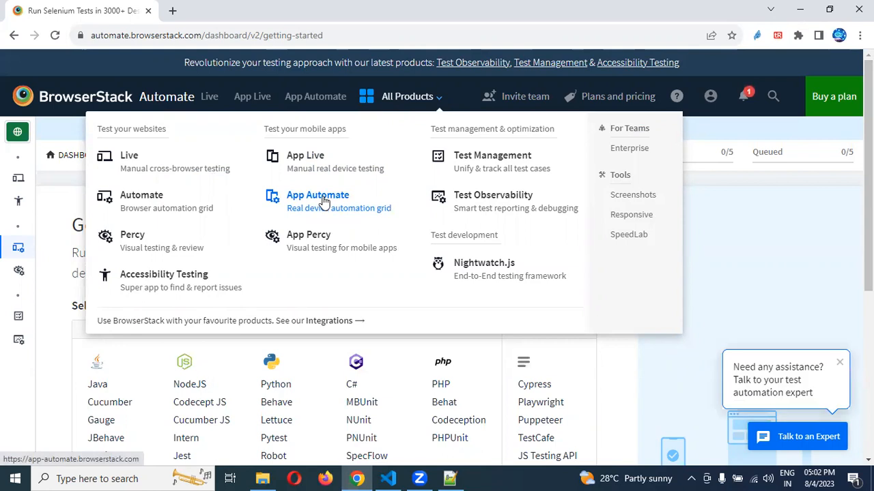
click(318, 195)
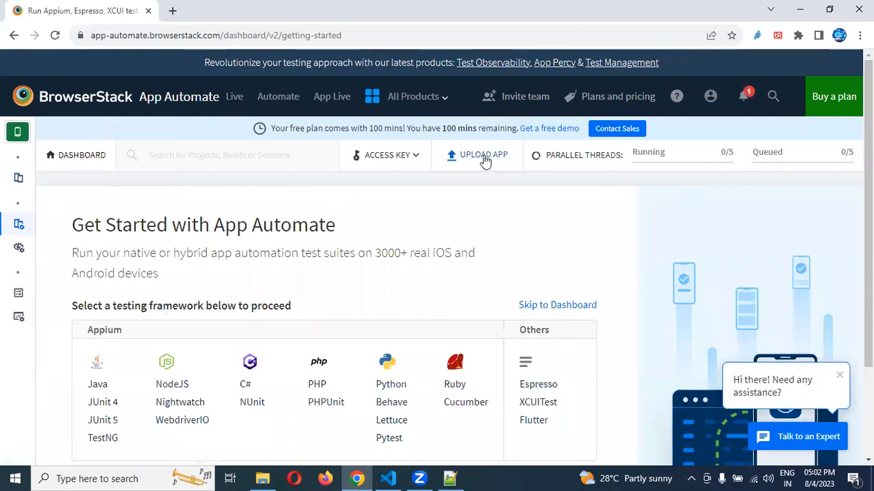
mouse_move(400, 165)
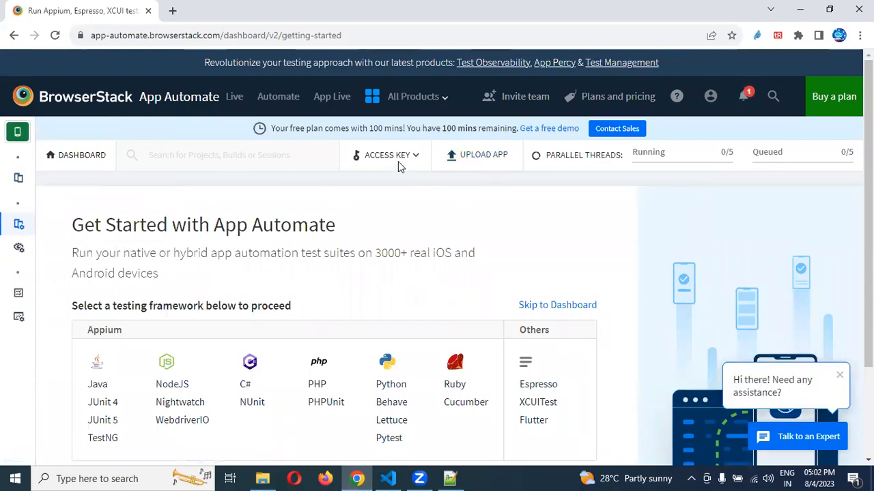
Let the App Automate Get Started page load with Appium, Espresso, XCUITest and Flutter options
click(387, 155)
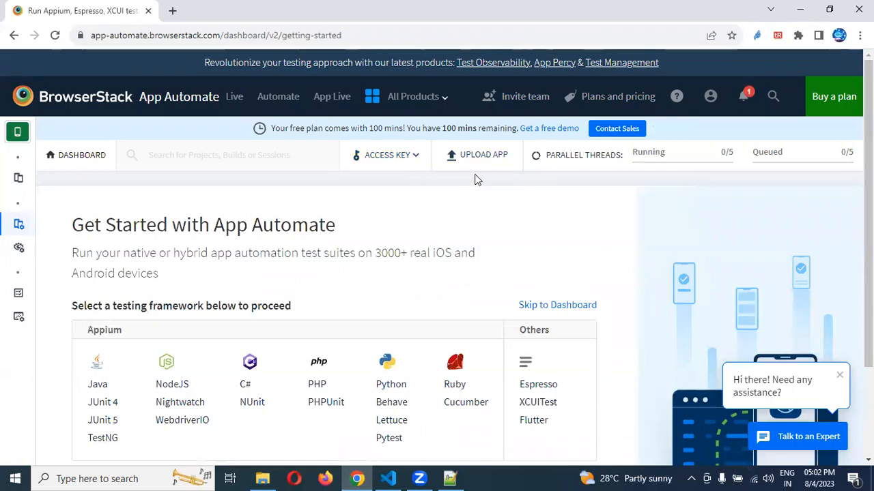
Upload the API Demos APK from the Downloads folder to App Automate
click(483, 154)
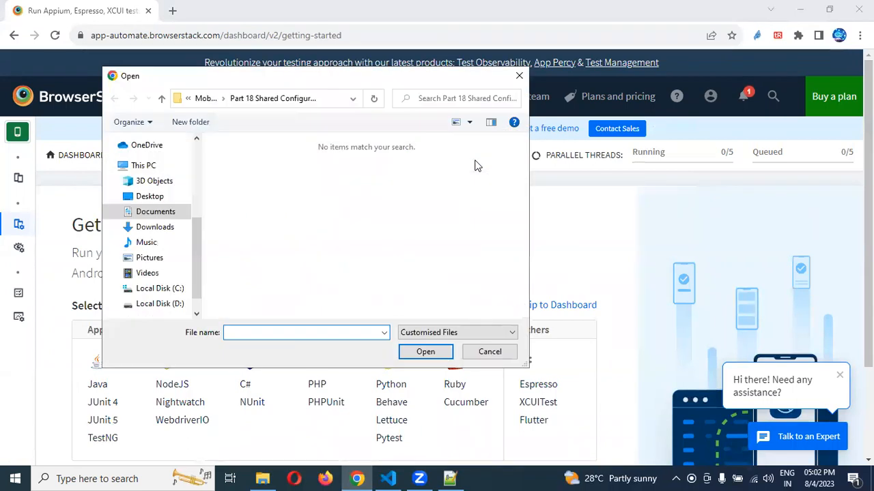
click(155, 226)
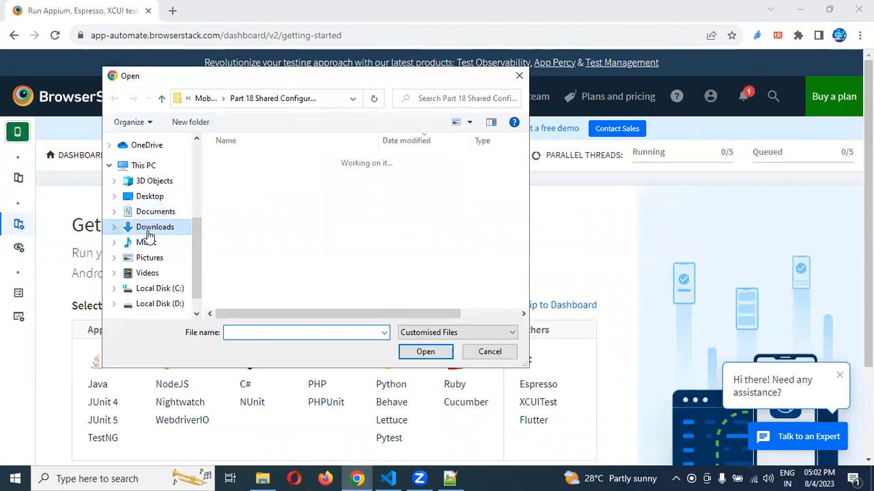
click(155, 227)
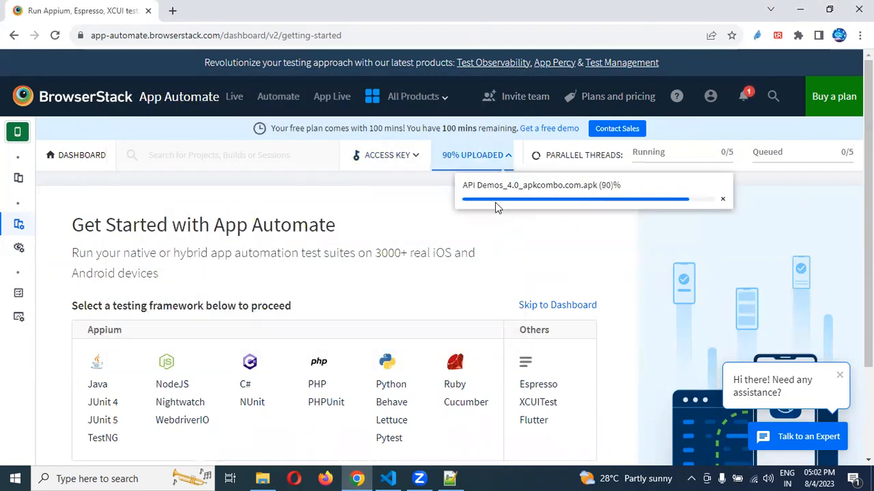
mouse_move(495, 203)
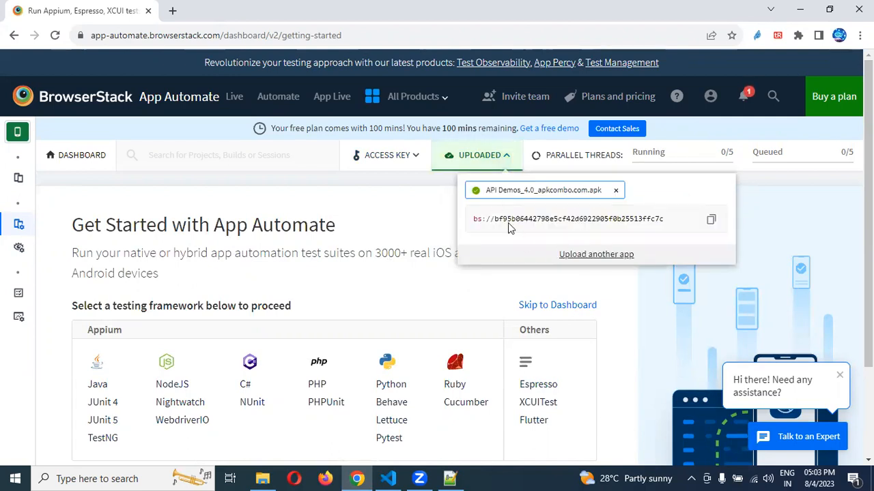
mouse_move(733, 211)
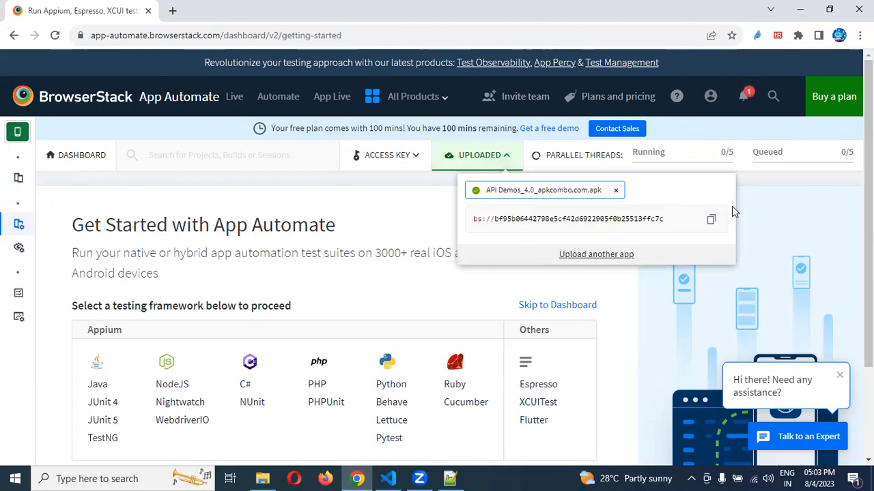
Copy the app URL bs://bf95b06442798e5cf42d6922905f0b25513ffc7c into the Notepad++ note
click(710, 219)
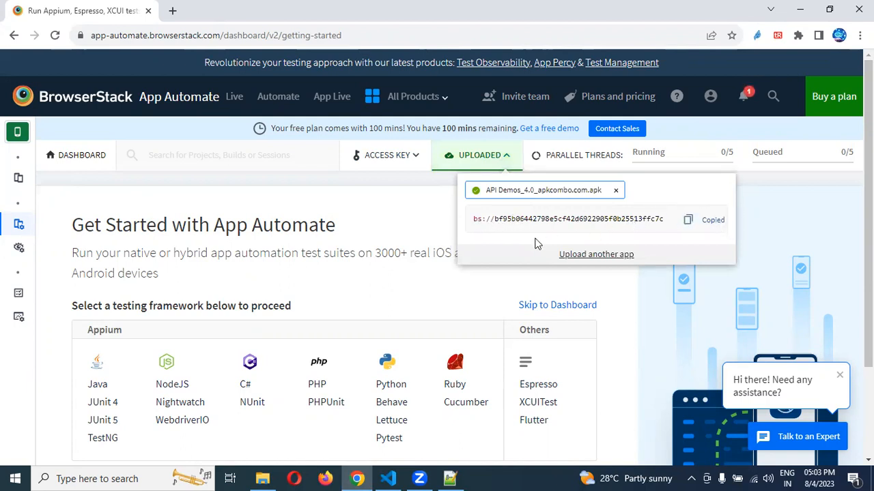
click(449, 479)
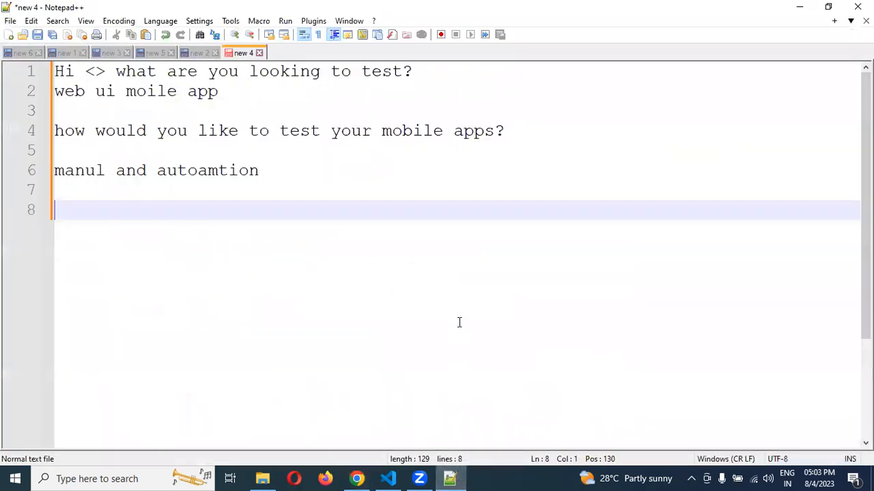
text(bs://bf95b06442798e5cf42d6922905f0b25513ffc7c)
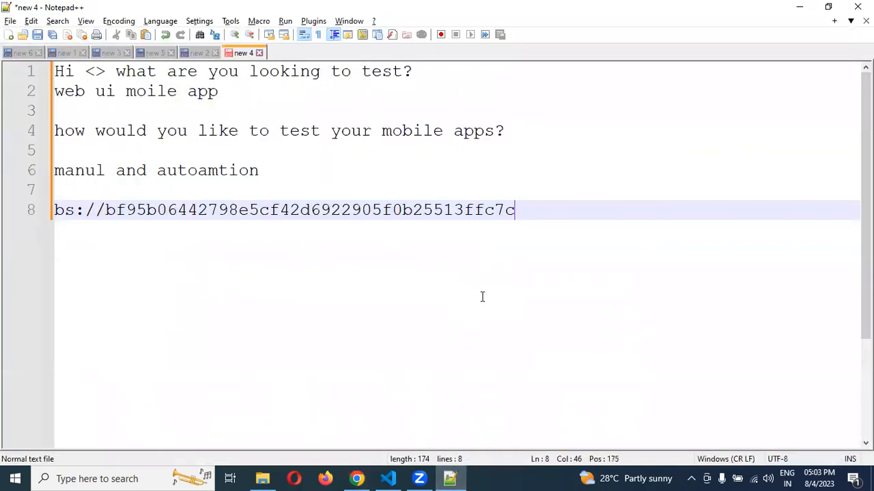
click(356, 478)
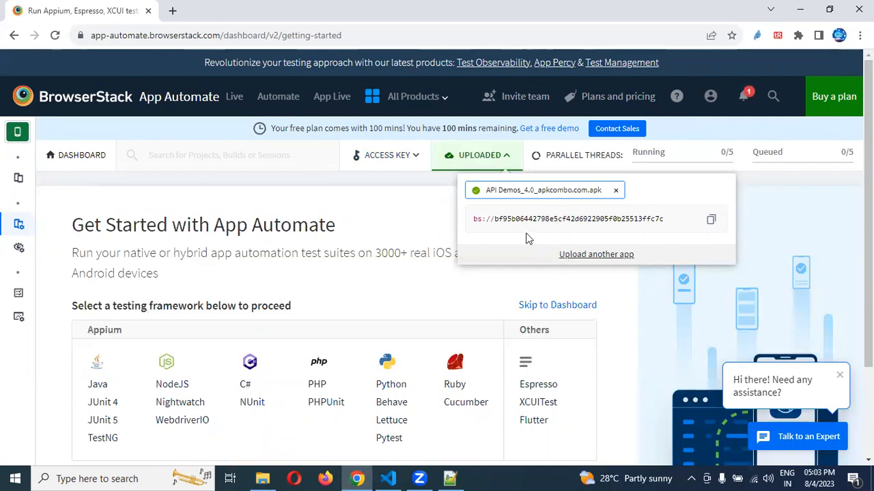
mouse_move(602, 200)
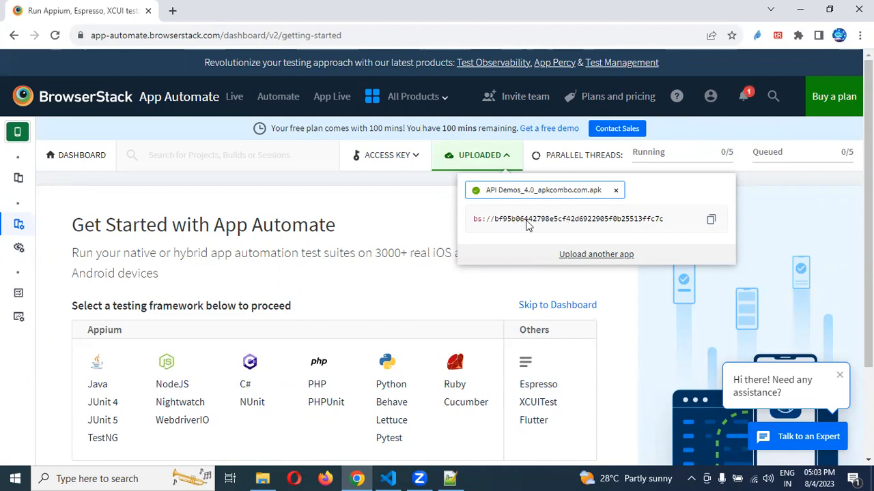
mouse_move(536, 229)
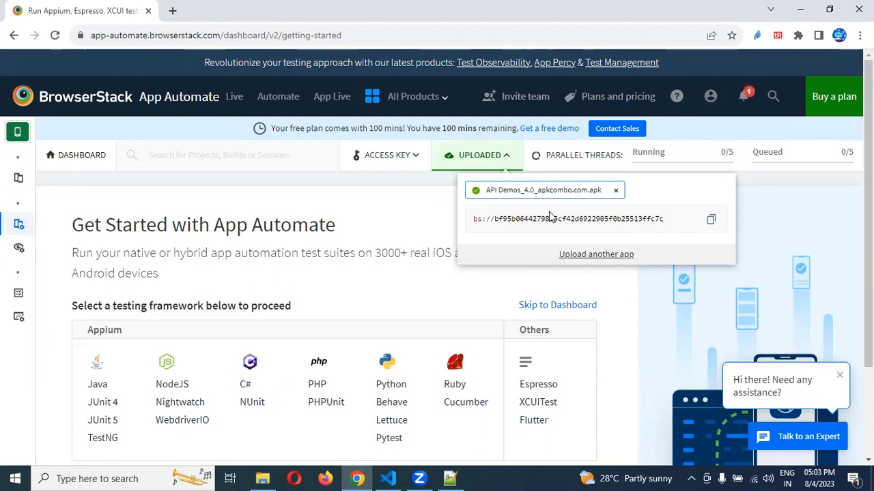
mouse_move(486, 168)
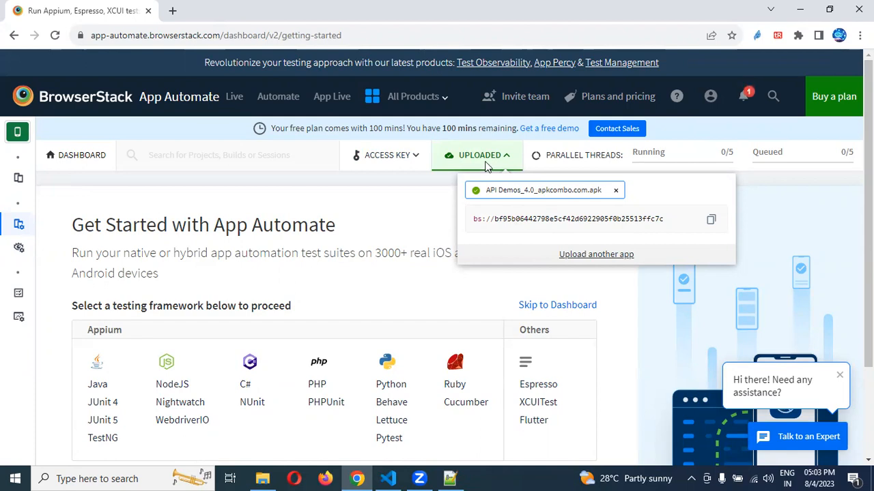
mouse_move(466, 402)
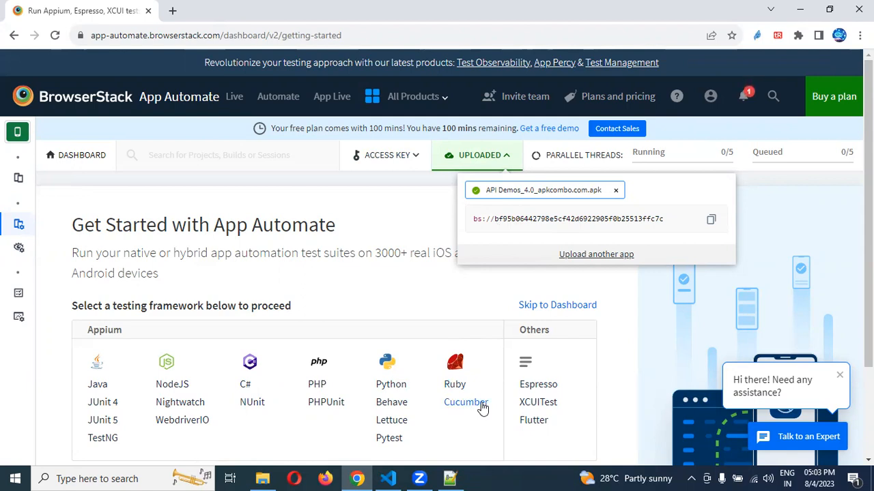
mouse_move(565, 266)
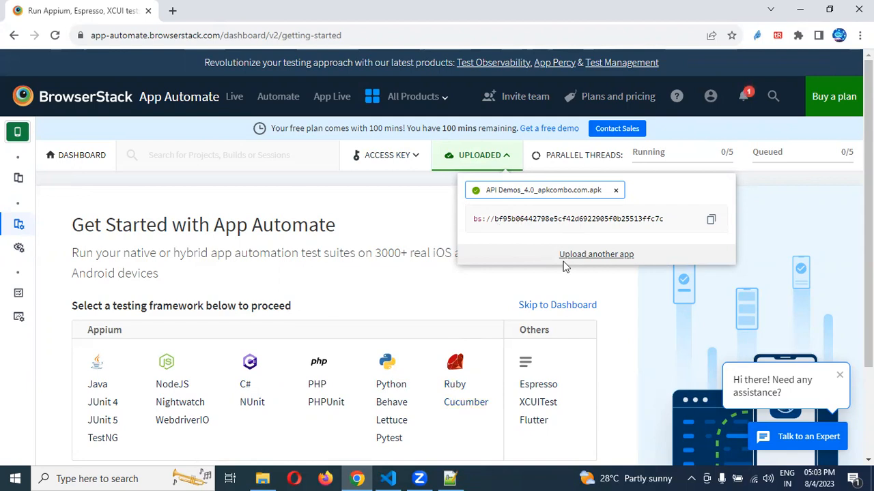
mouse_move(516, 235)
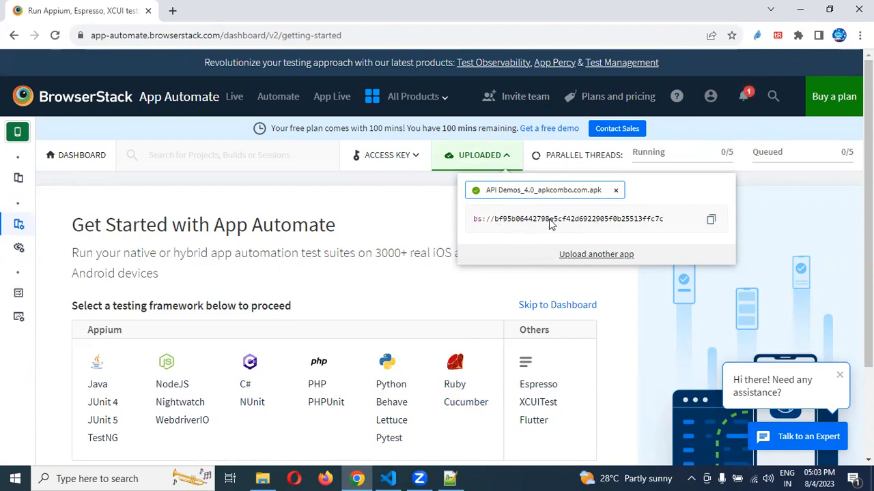
mouse_move(559, 235)
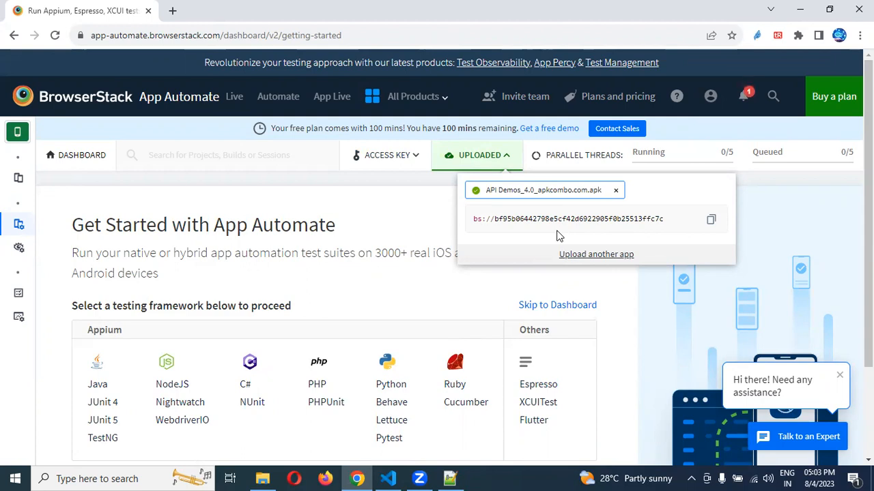
mouse_move(418, 315)
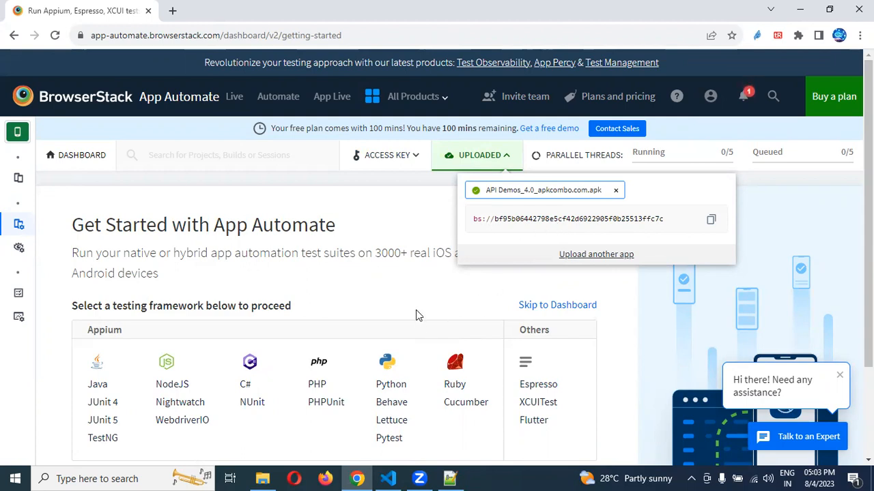
mouse_move(430, 367)
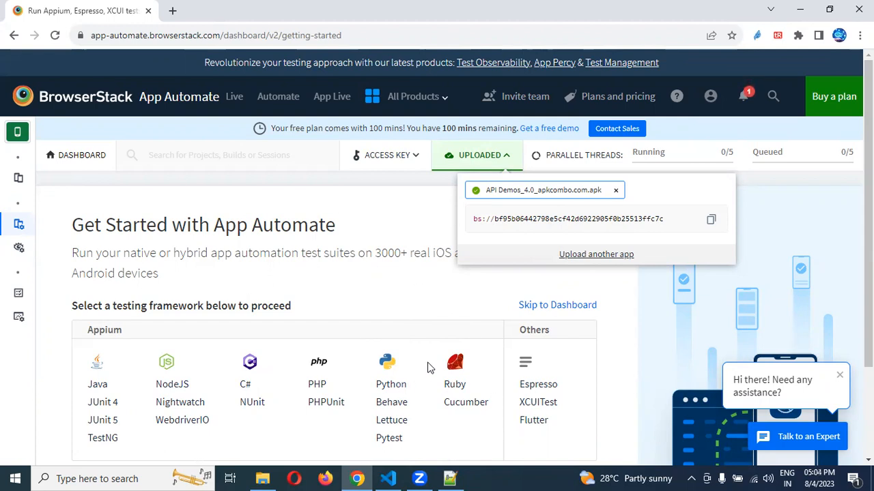
mouse_move(655, 266)
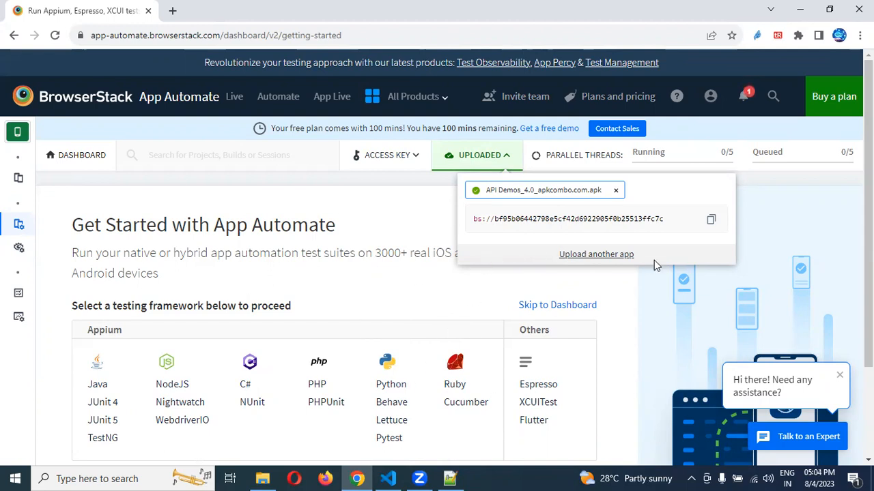
mouse_move(392, 272)
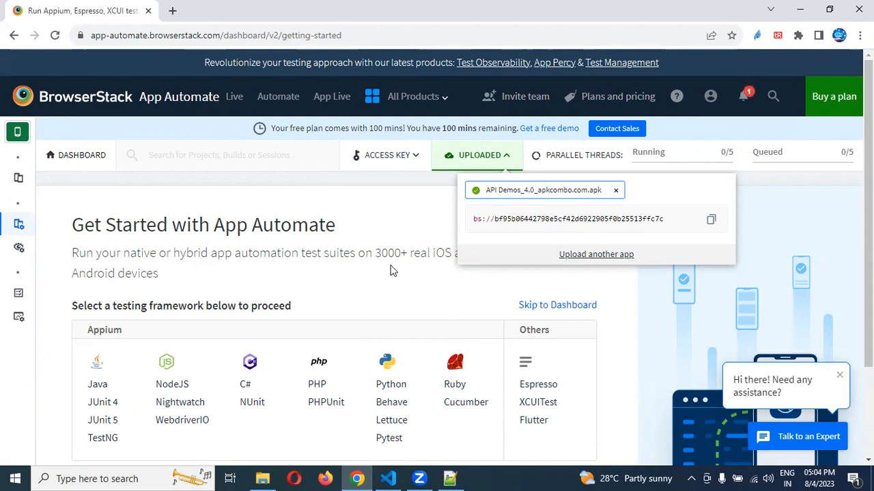
mouse_move(347, 304)
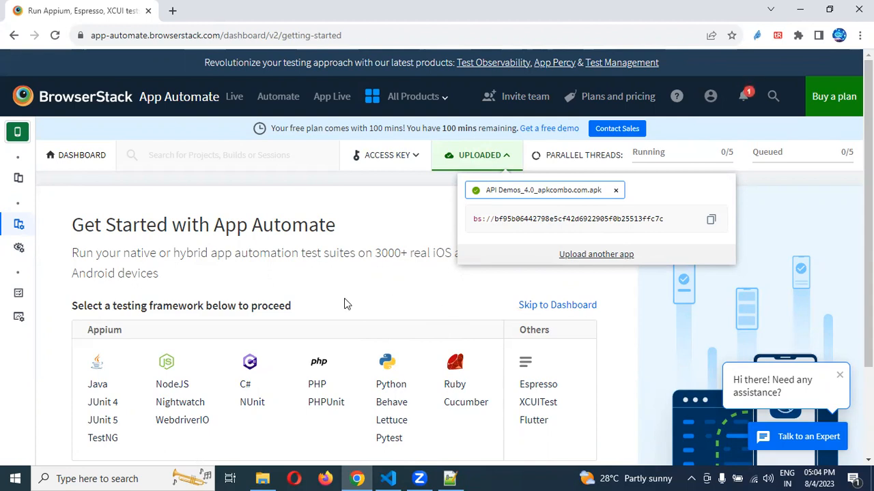
scroll(down, 3)
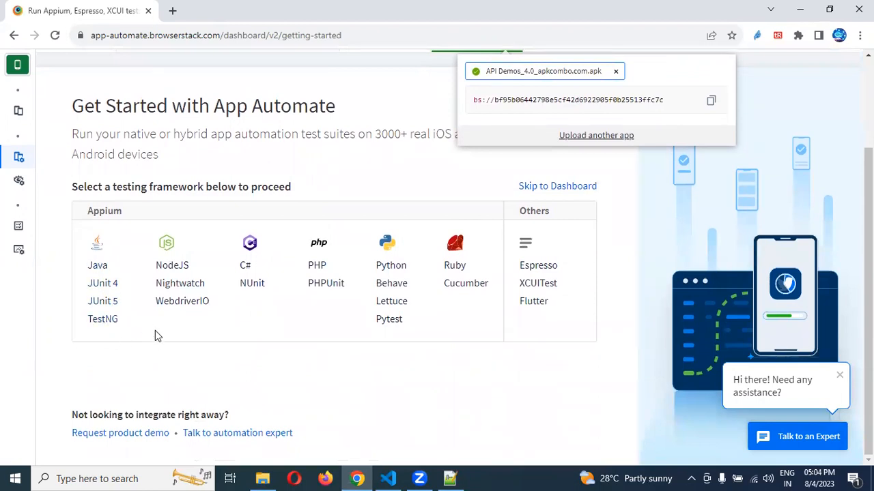
mouse_move(181, 296)
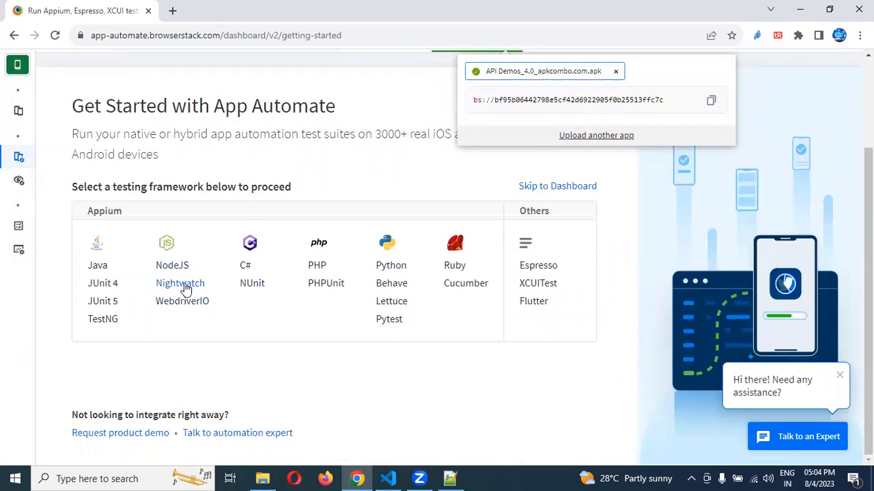
mouse_move(181, 301)
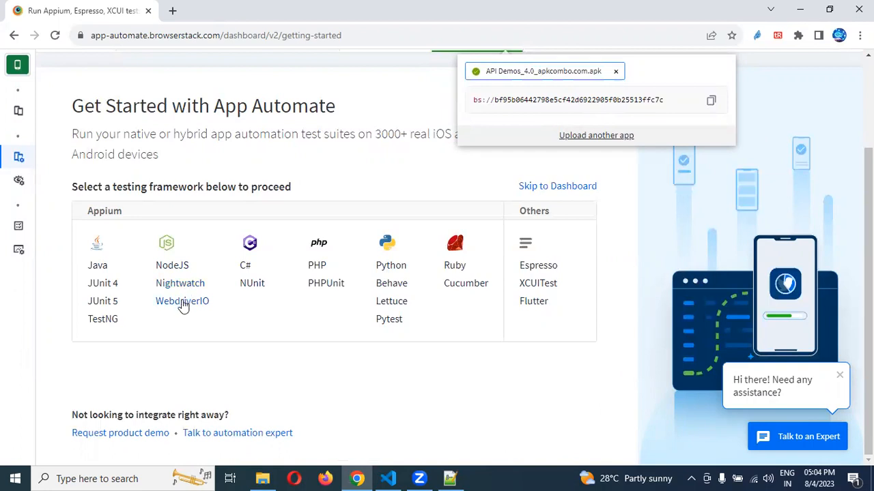
mouse_move(314, 283)
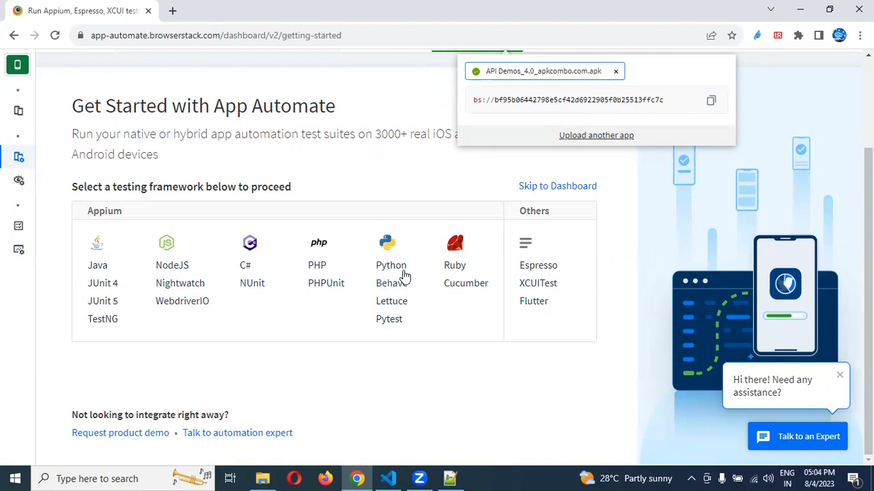
mouse_move(391, 284)
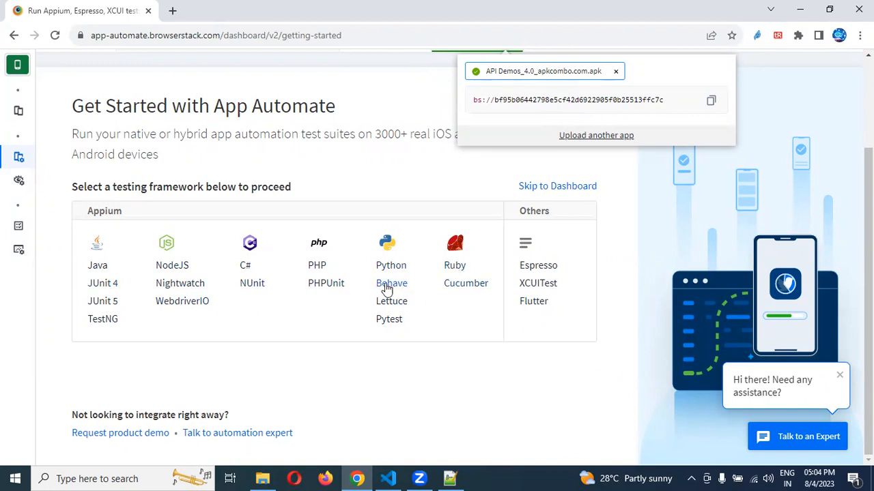
mouse_move(296, 299)
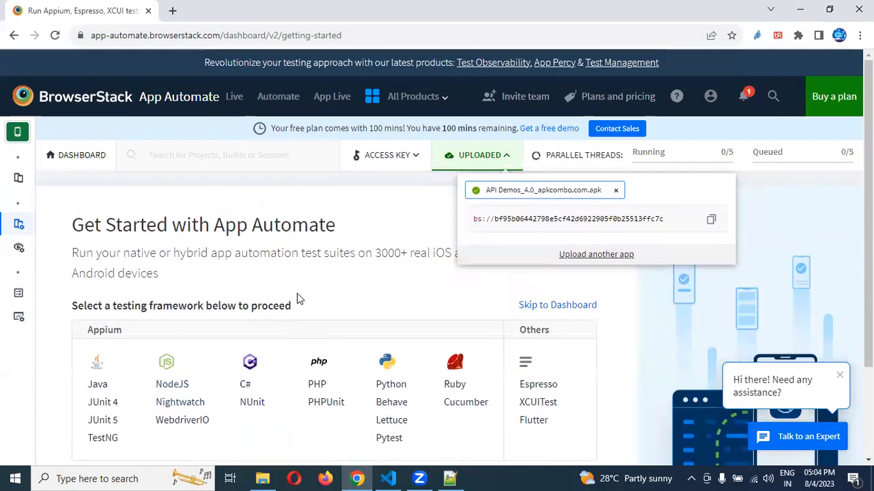
mouse_move(231, 430)
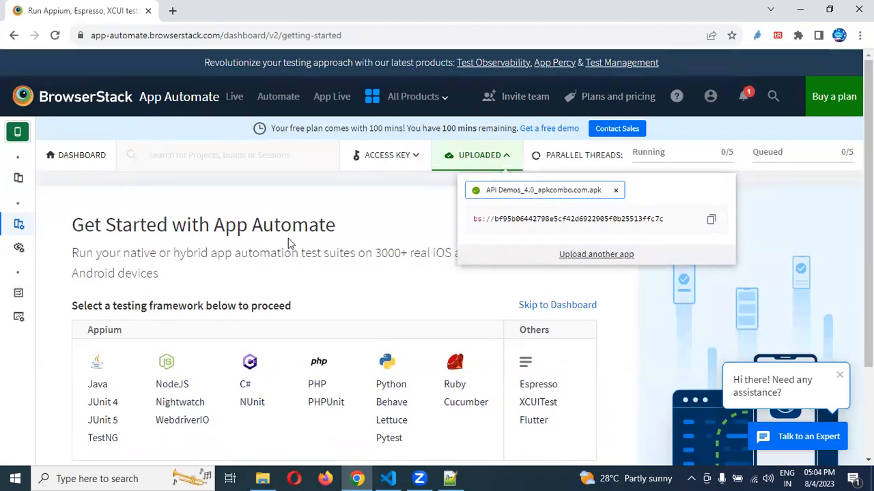
mouse_move(253, 281)
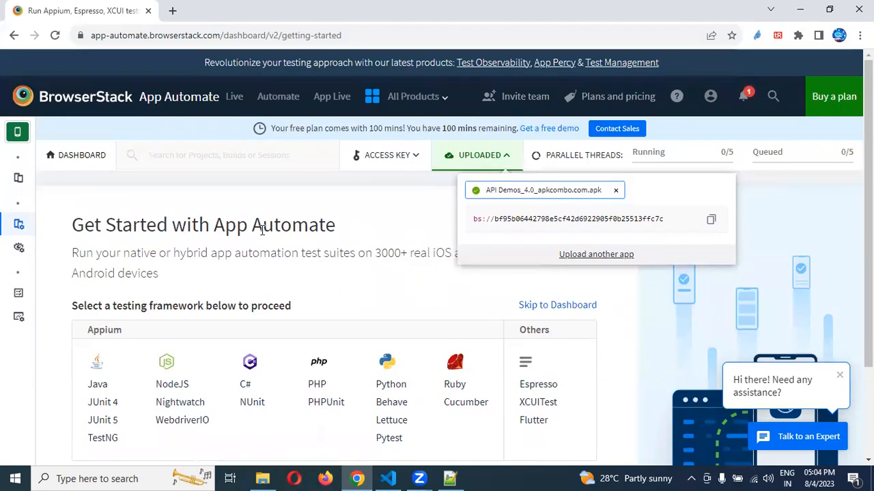
mouse_move(495, 411)
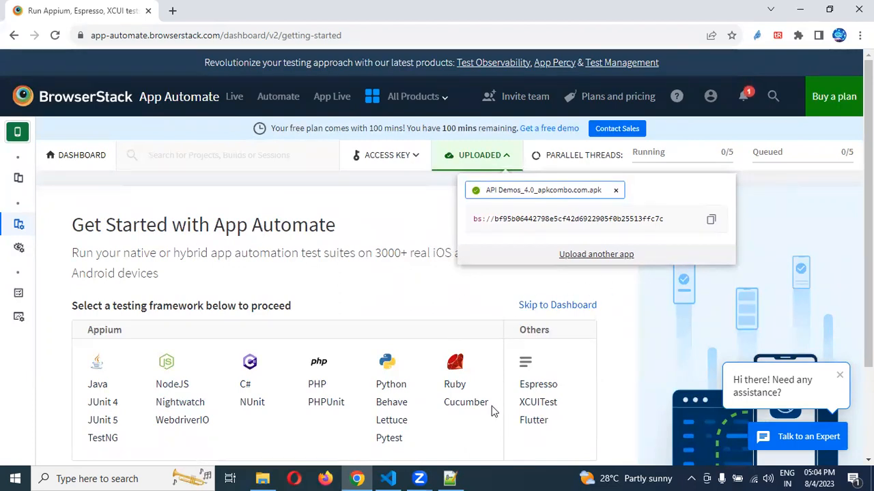